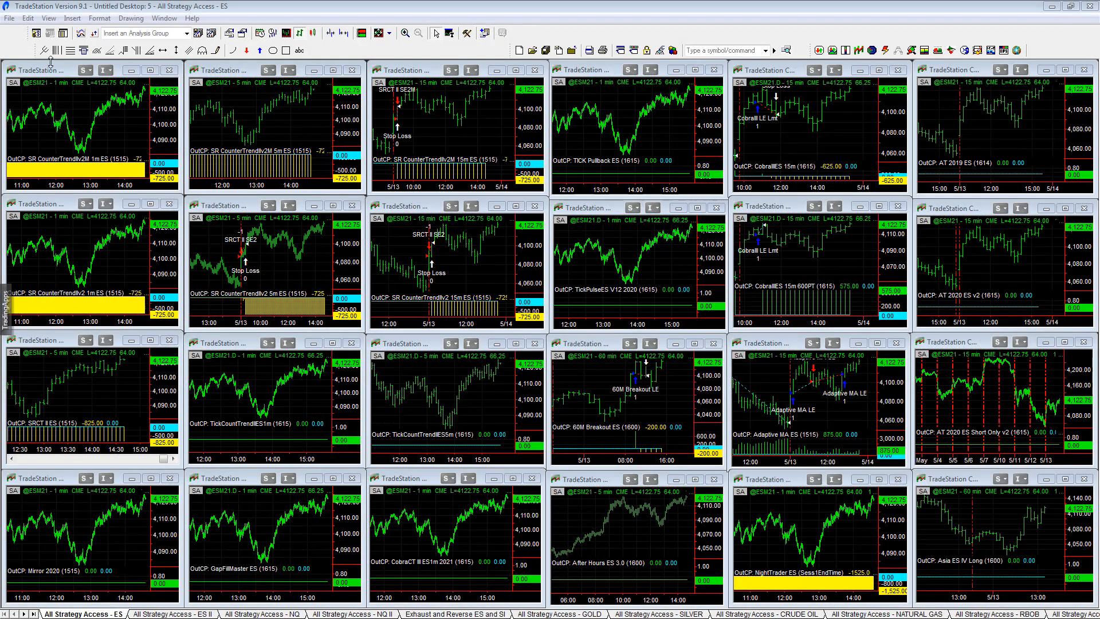
# Maximize the 1-minute SR CounterTrendv2M ES chart to inspect its trades and equity curve.
pyautogui.doubleClick(42, 70)
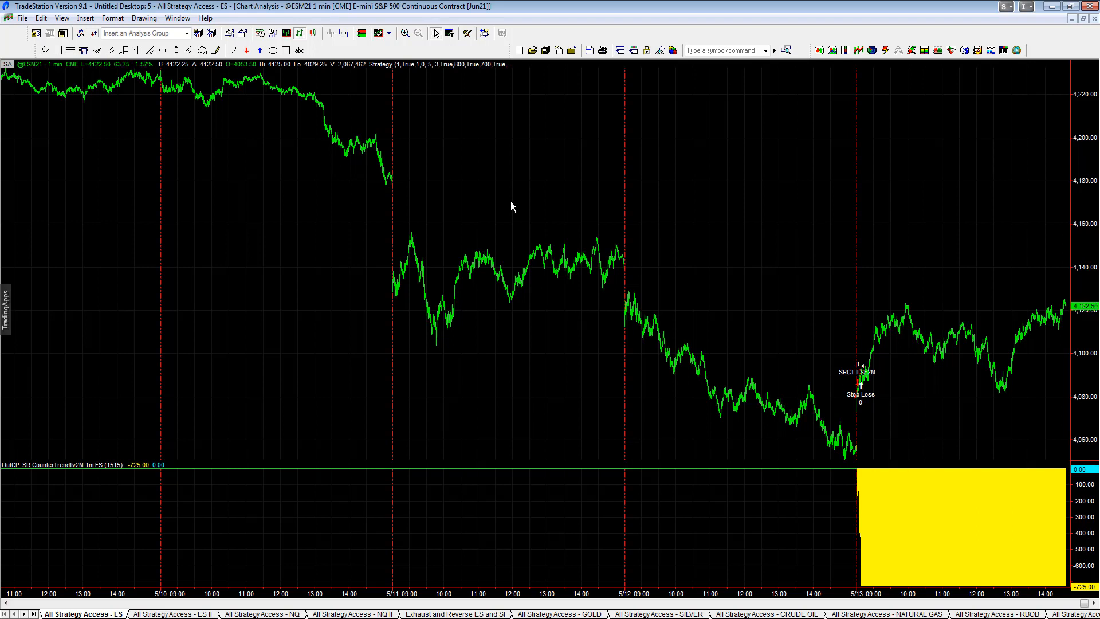
pyautogui.moveTo(833, 449)
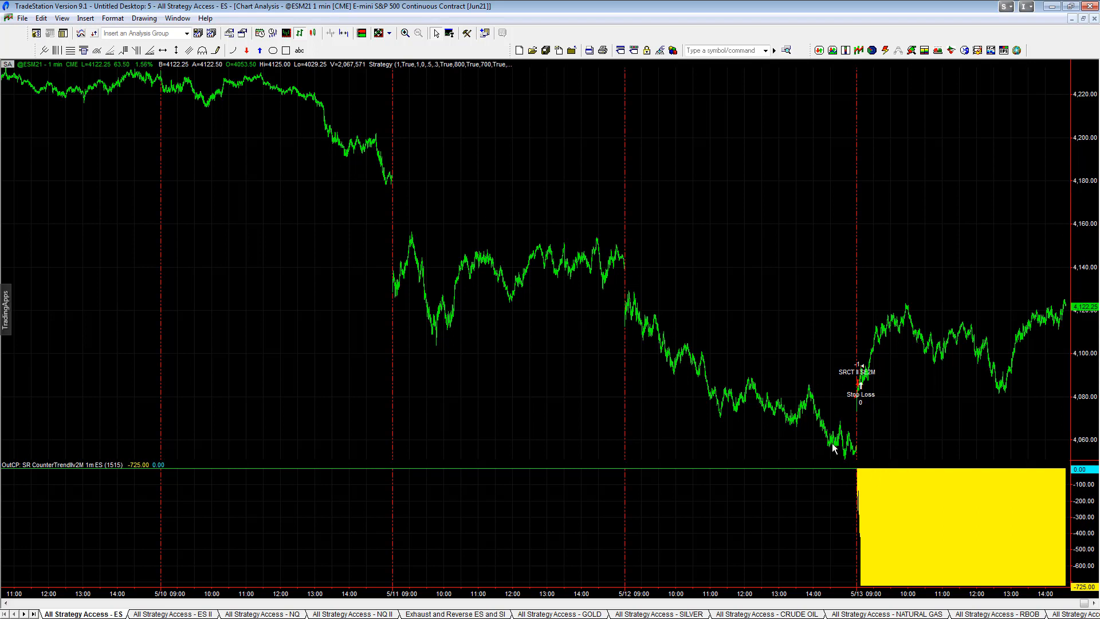
pyautogui.moveTo(557, 377)
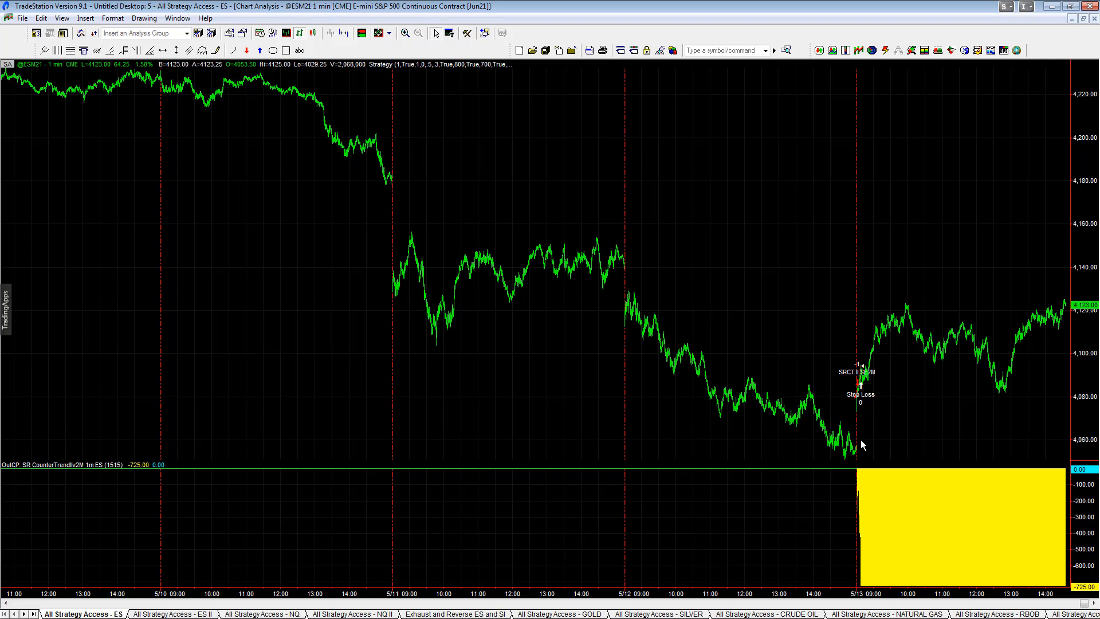
pyautogui.moveTo(851, 415)
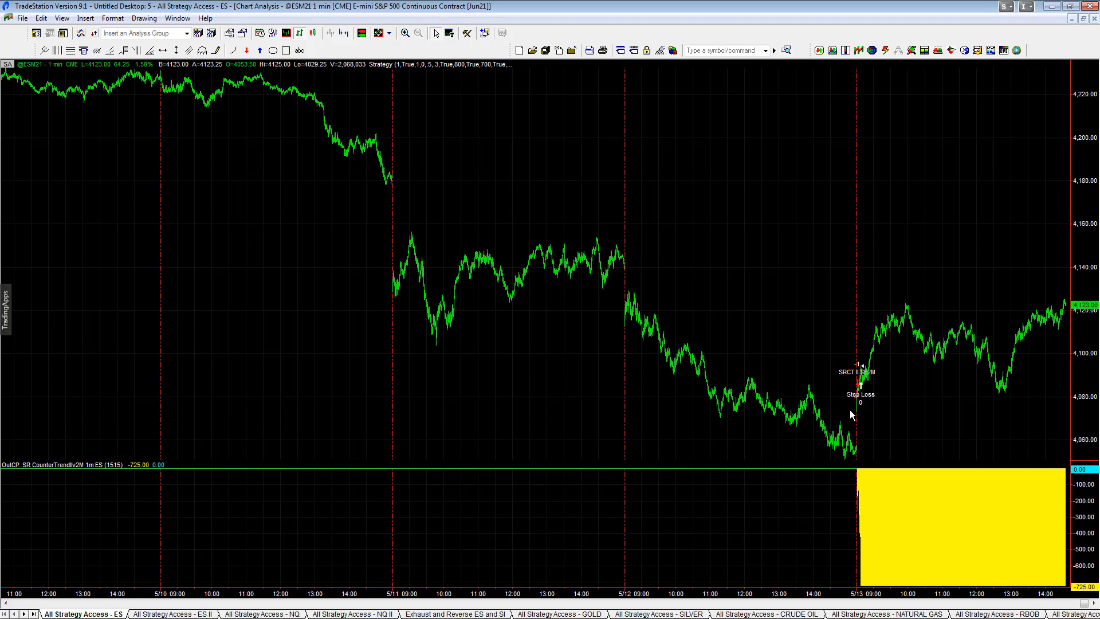
pyautogui.moveTo(1013, 417)
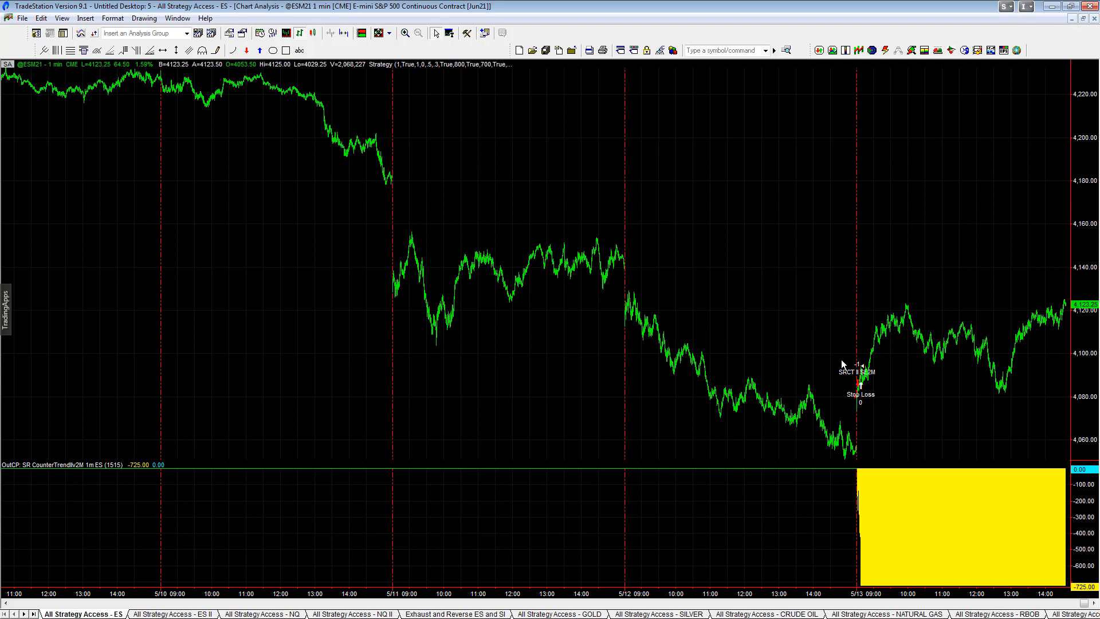
pyautogui.moveTo(780, 321)
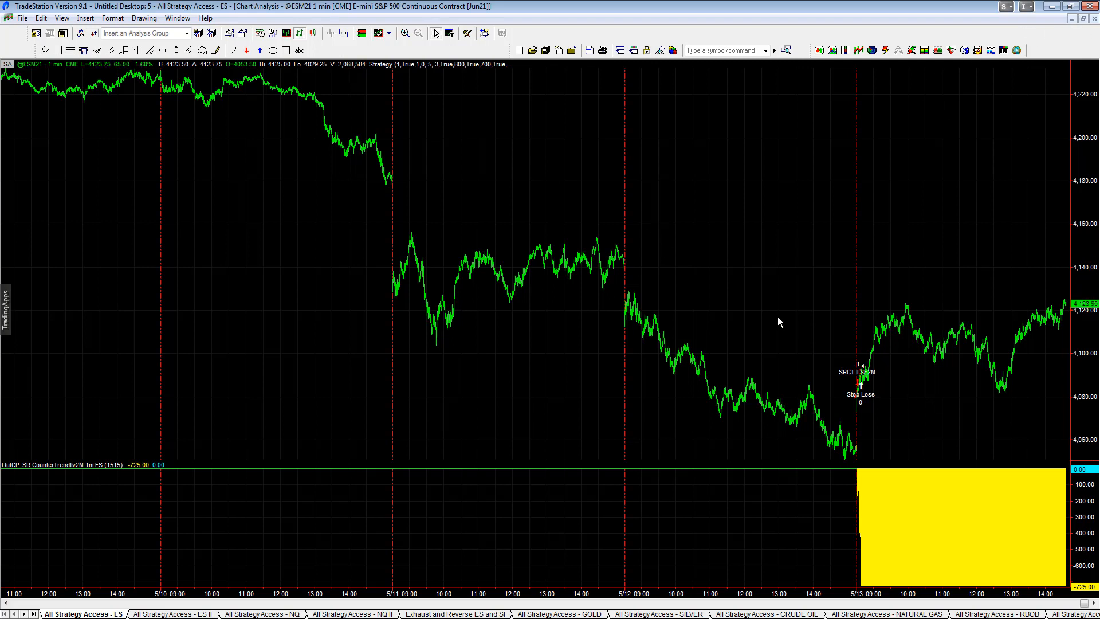
pyautogui.moveTo(393, 114)
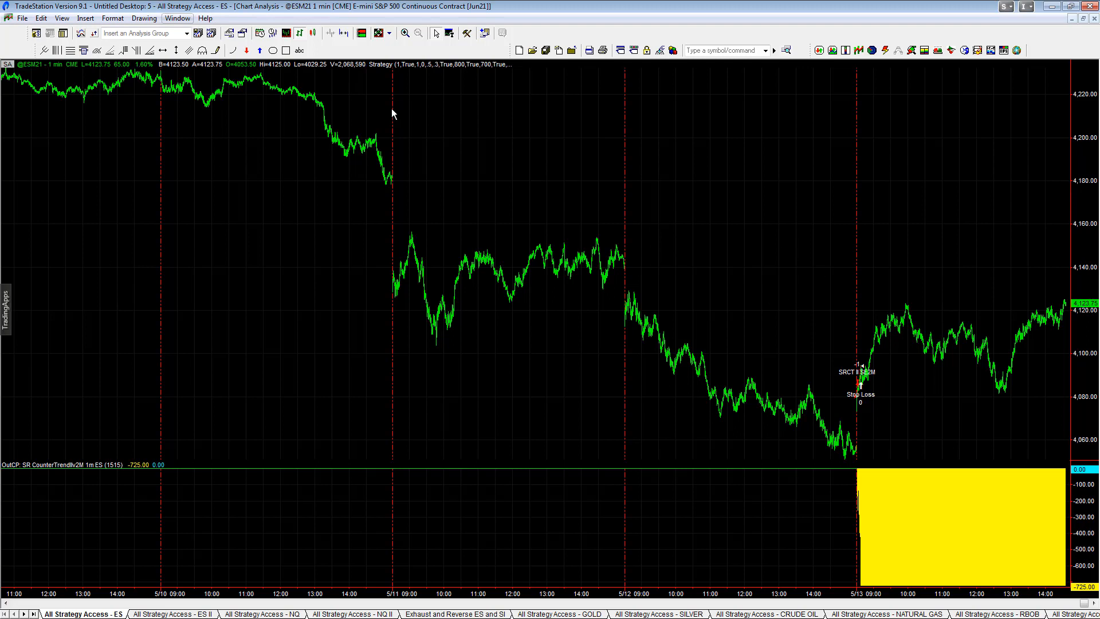
pyautogui.moveTo(1083, 286)
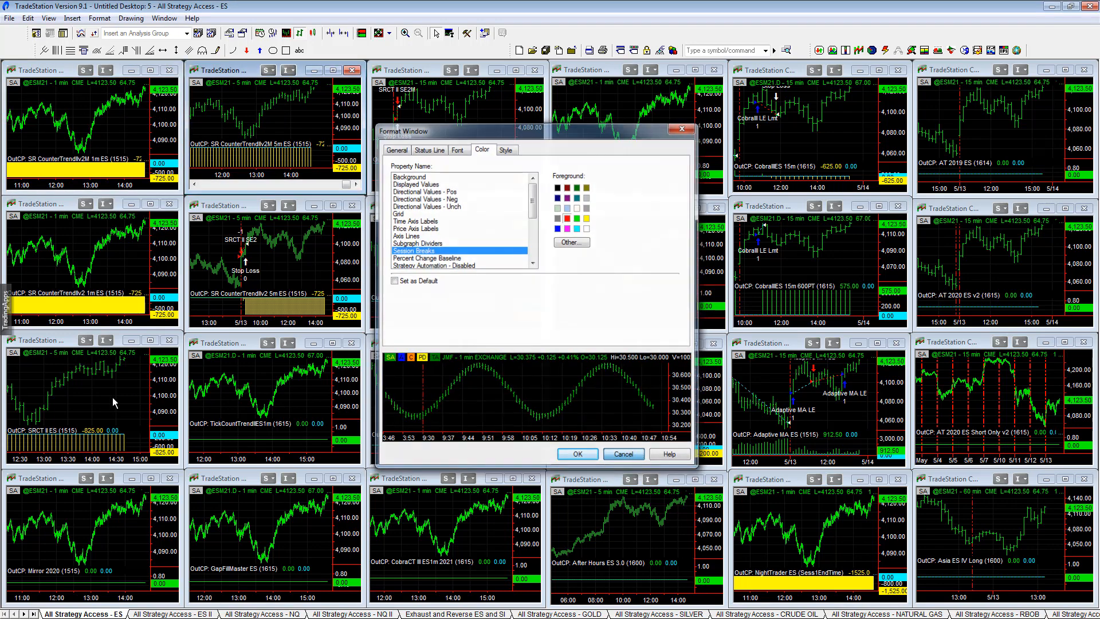
# Cancel the Format Window dialog and return to the ES strategy chart grid.
pyautogui.click(577, 454)
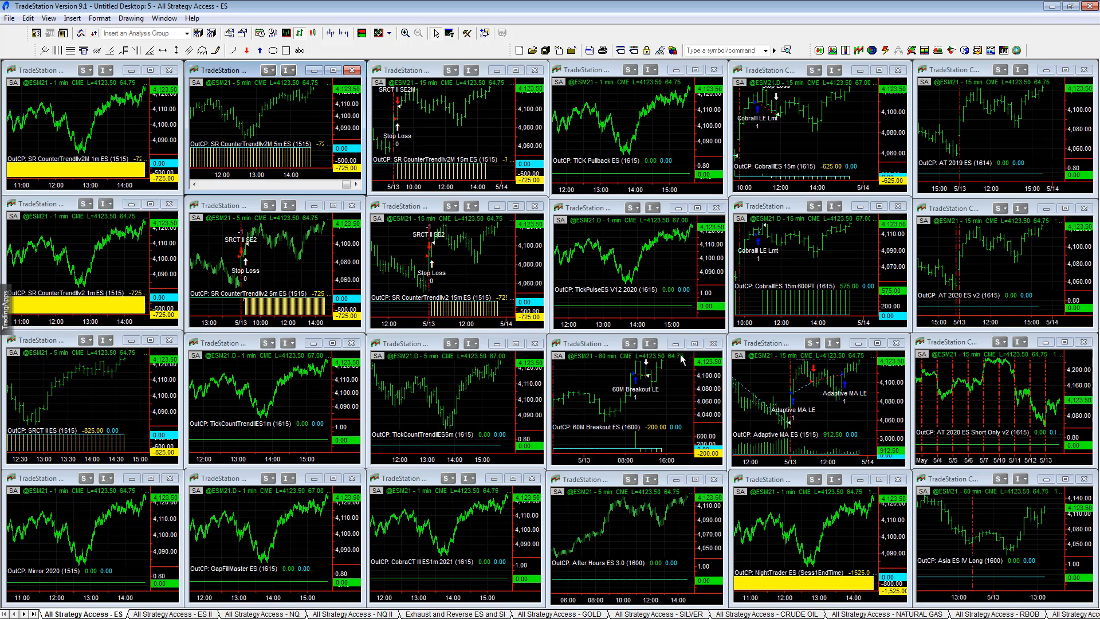
pyautogui.moveTo(712, 432)
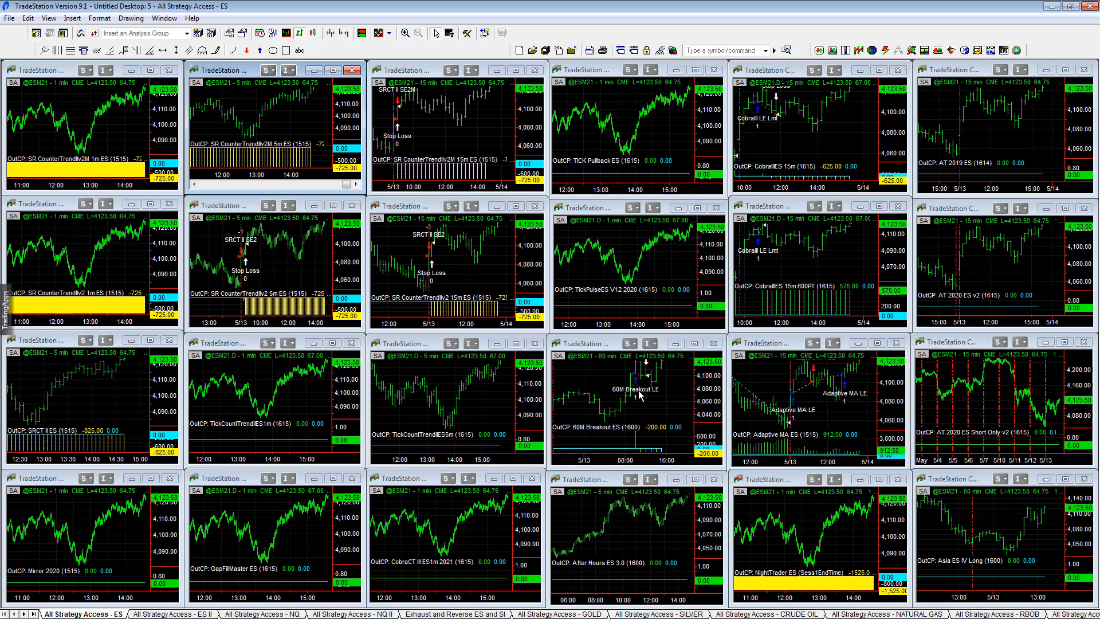
pyautogui.moveTo(672, 414)
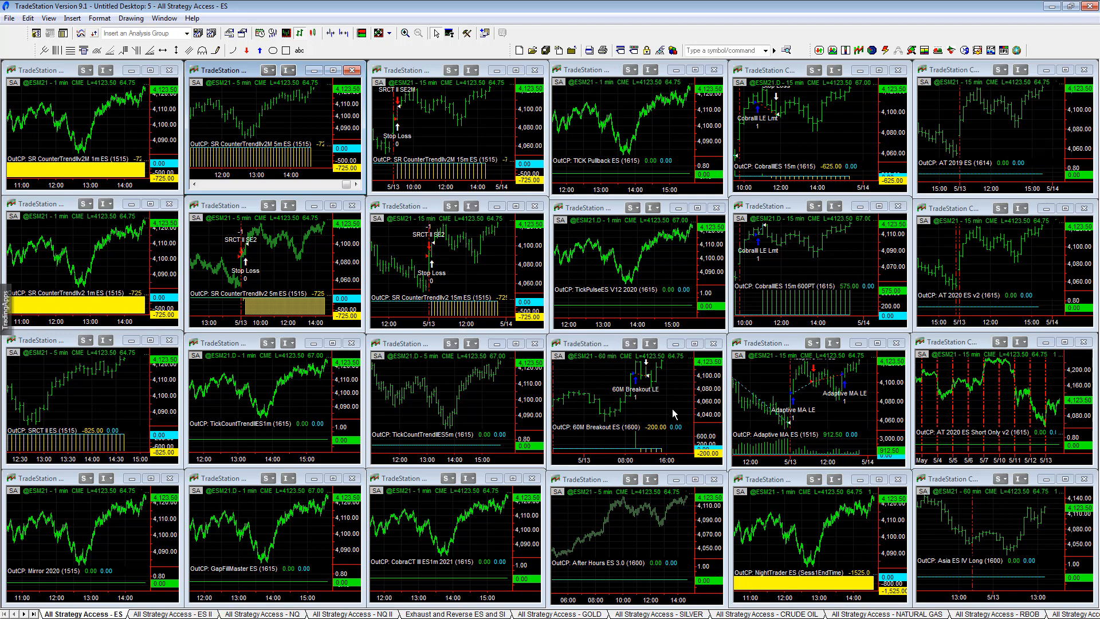
pyautogui.moveTo(578, 227)
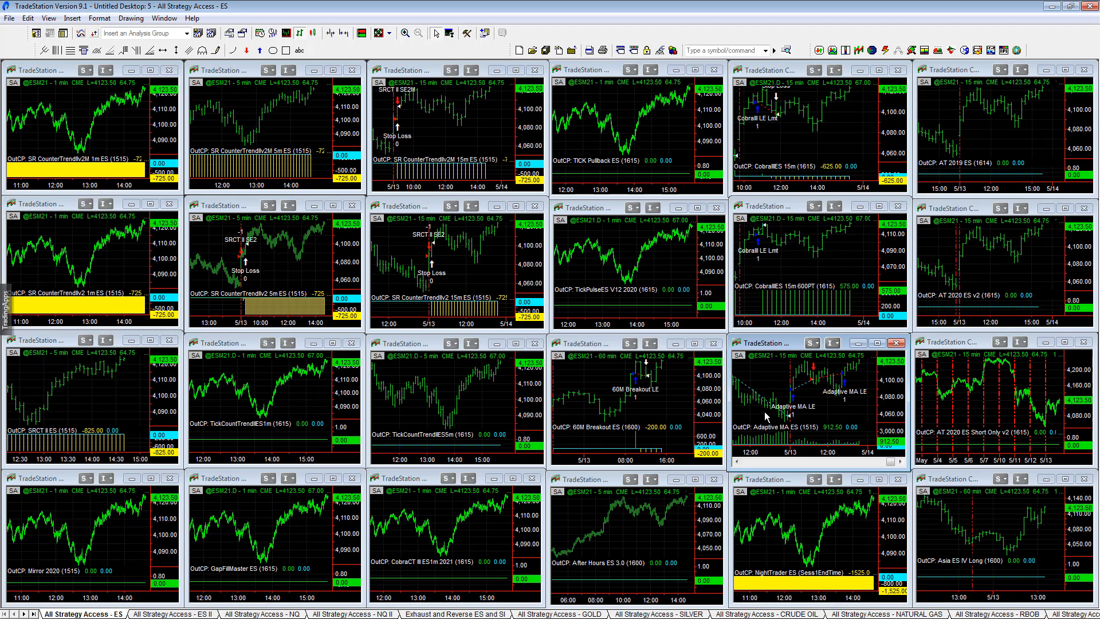
pyautogui.moveTo(861, 405)
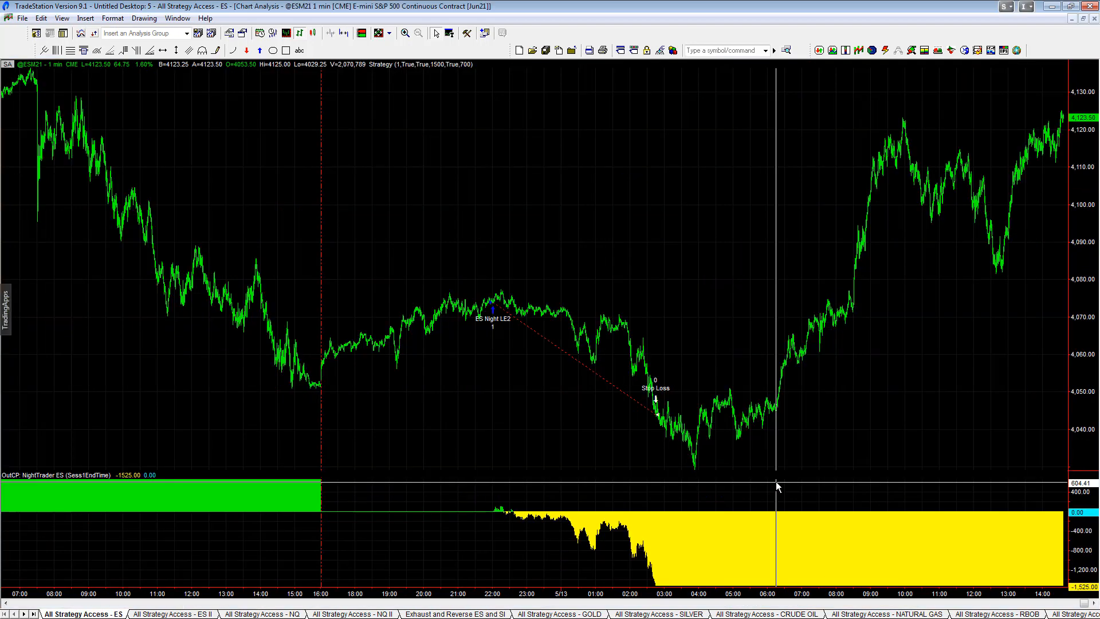
pyautogui.moveTo(768, 220)
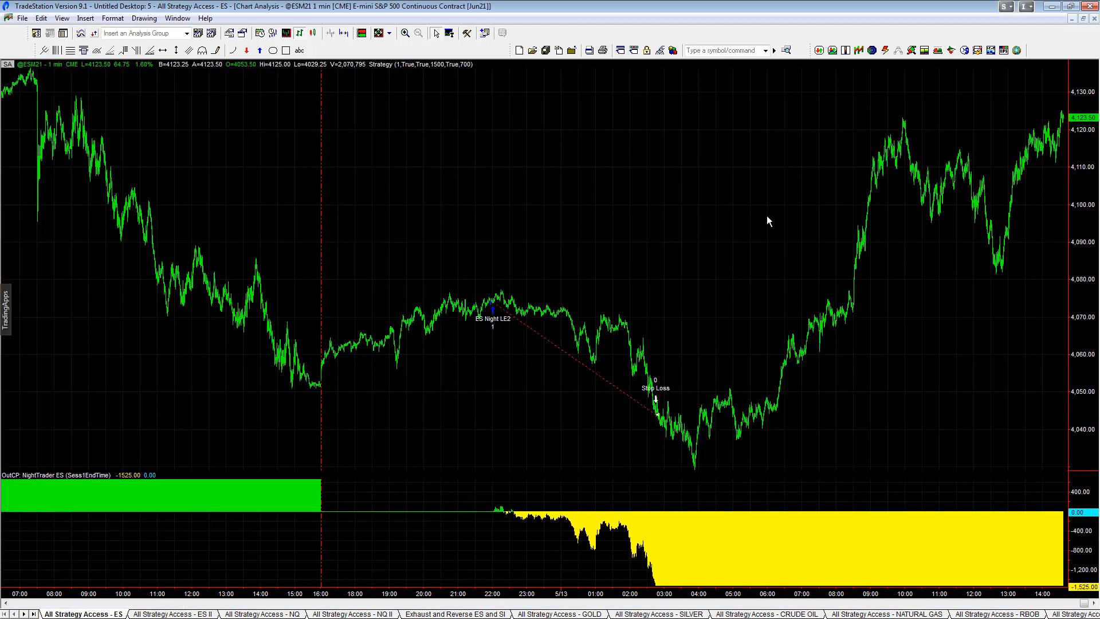
pyautogui.moveTo(525, 318)
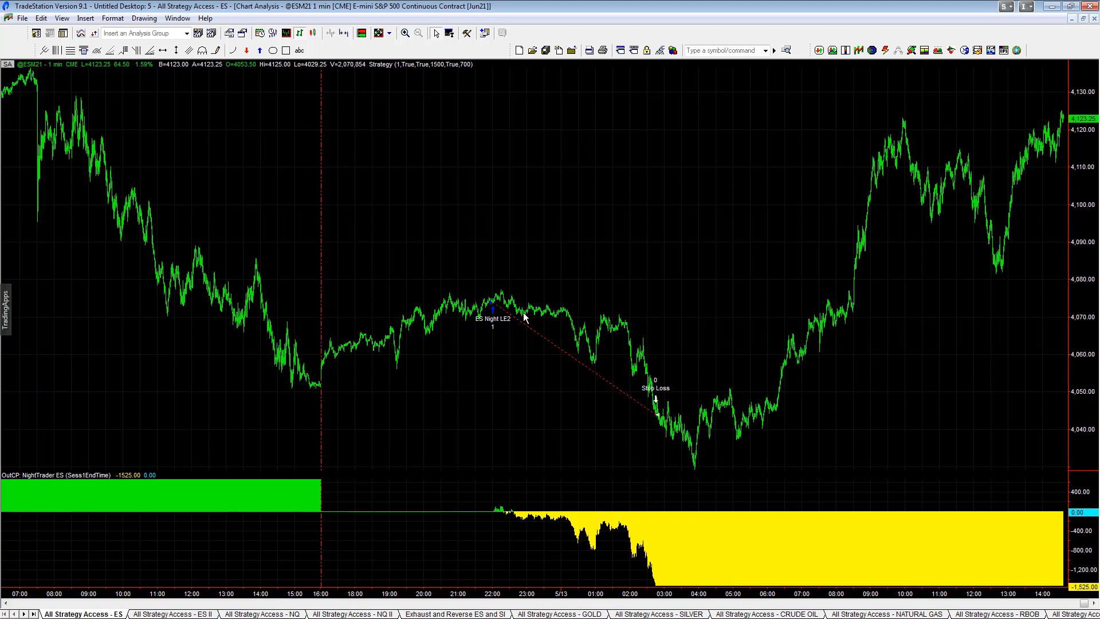
pyautogui.moveTo(688, 424)
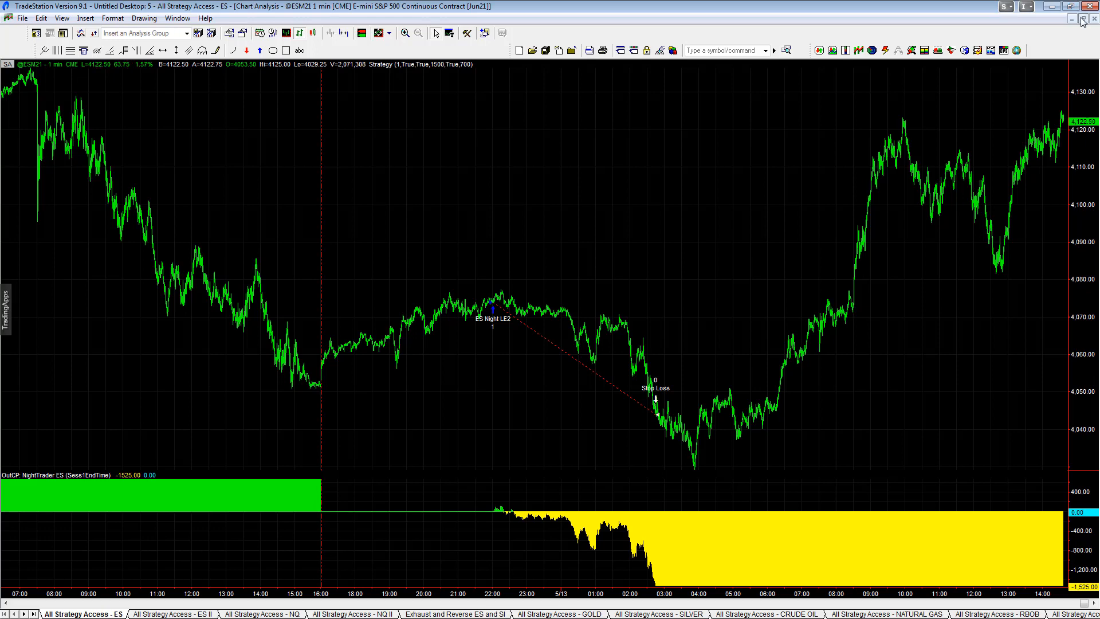
# Maximize the NightTrader ES chart showing its ES Night LE2 entry and Stop Loss exit.
pyautogui.click(1073, 19)
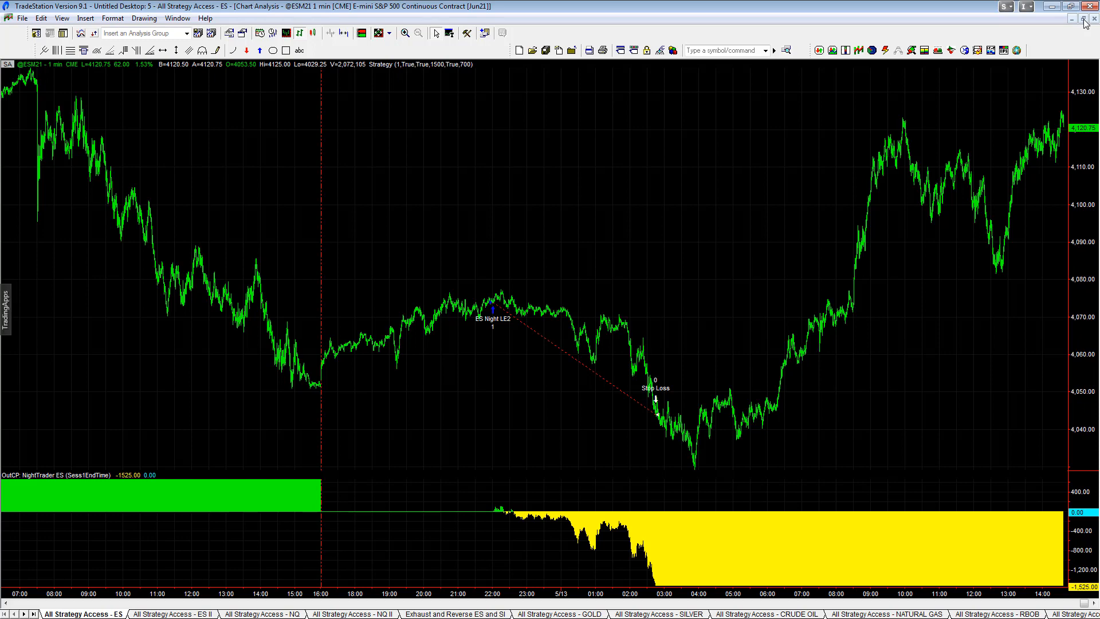
pyautogui.click(1087, 7)
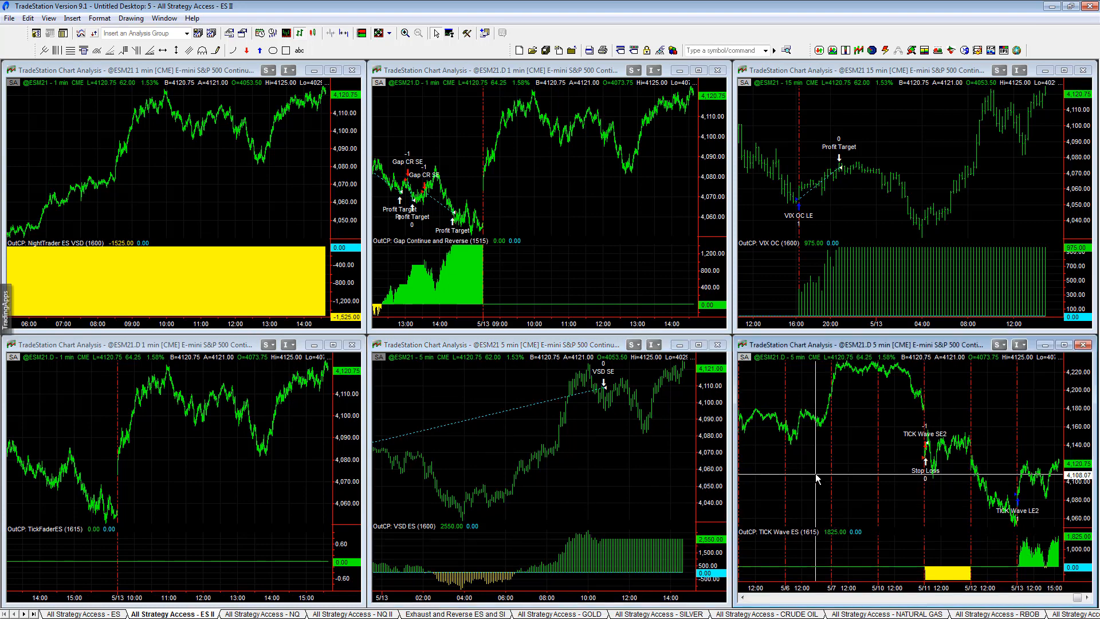
# Switch from the ES II workspace to the All Strategy Access - NQ workspace tab.
pyautogui.click(261, 614)
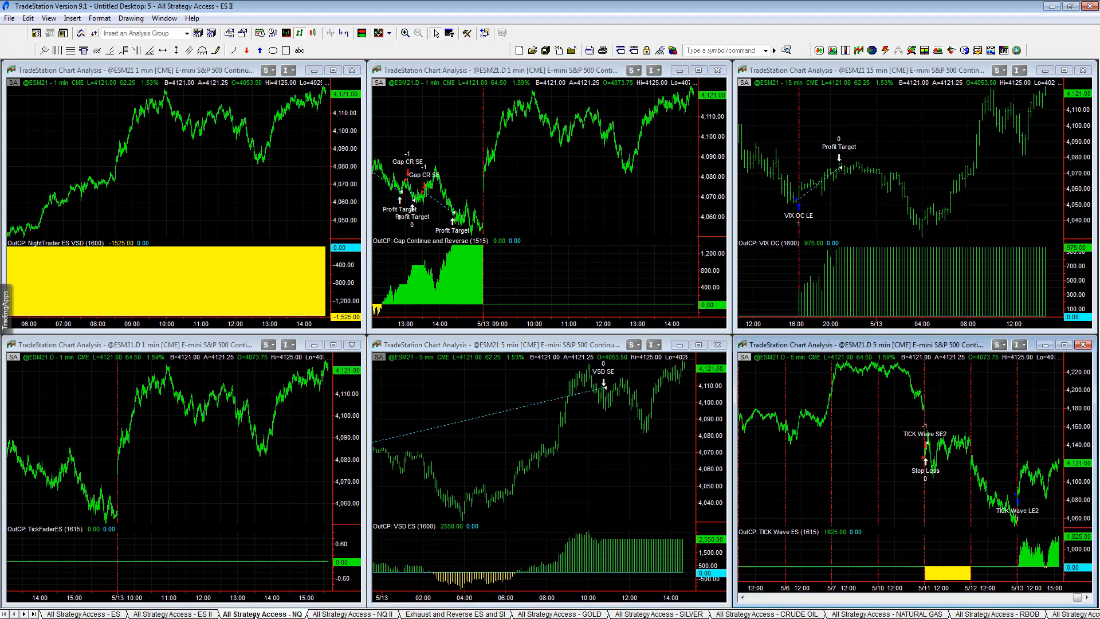
# Show the NQ workspace grid of Nasdaq futures strategy charts and their results.
pyautogui.click(261, 614)
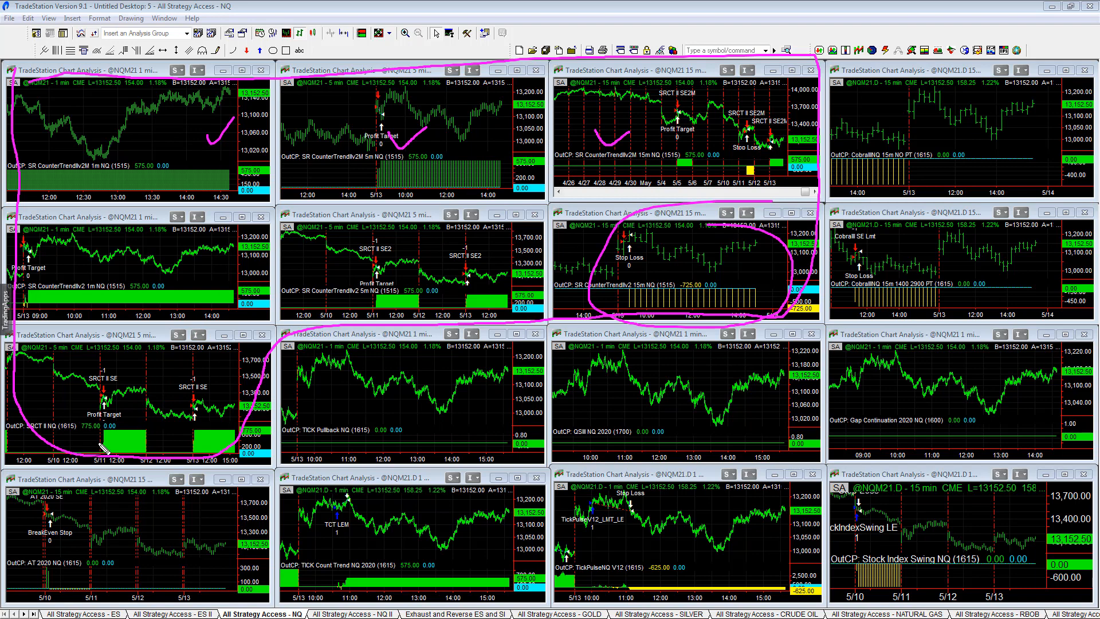
pyautogui.moveTo(537, 213)
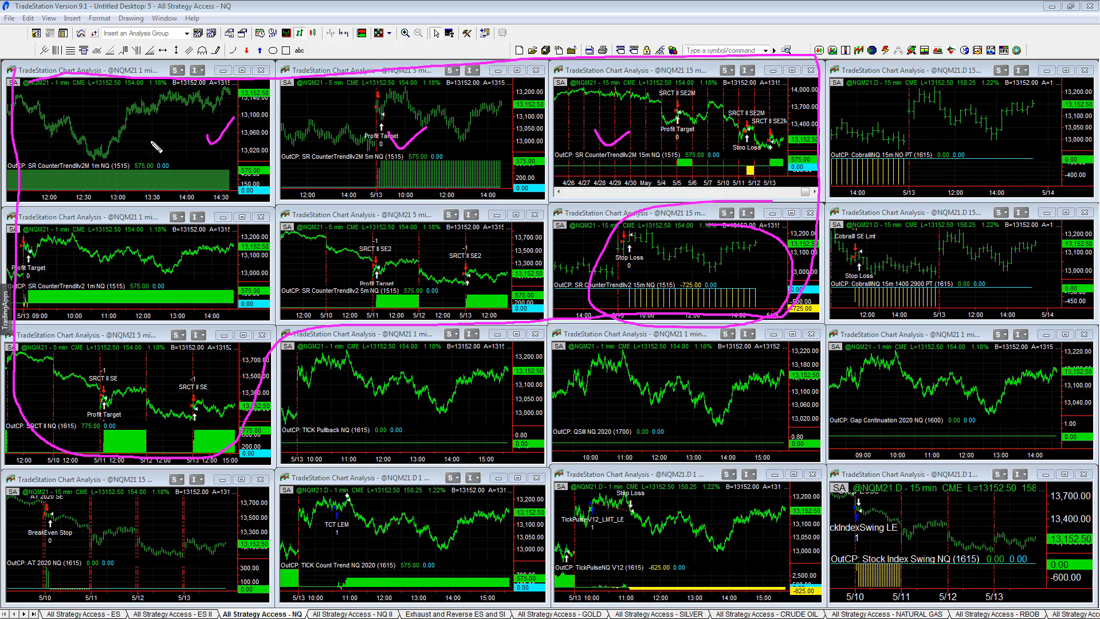
pyautogui.moveTo(118, 112)
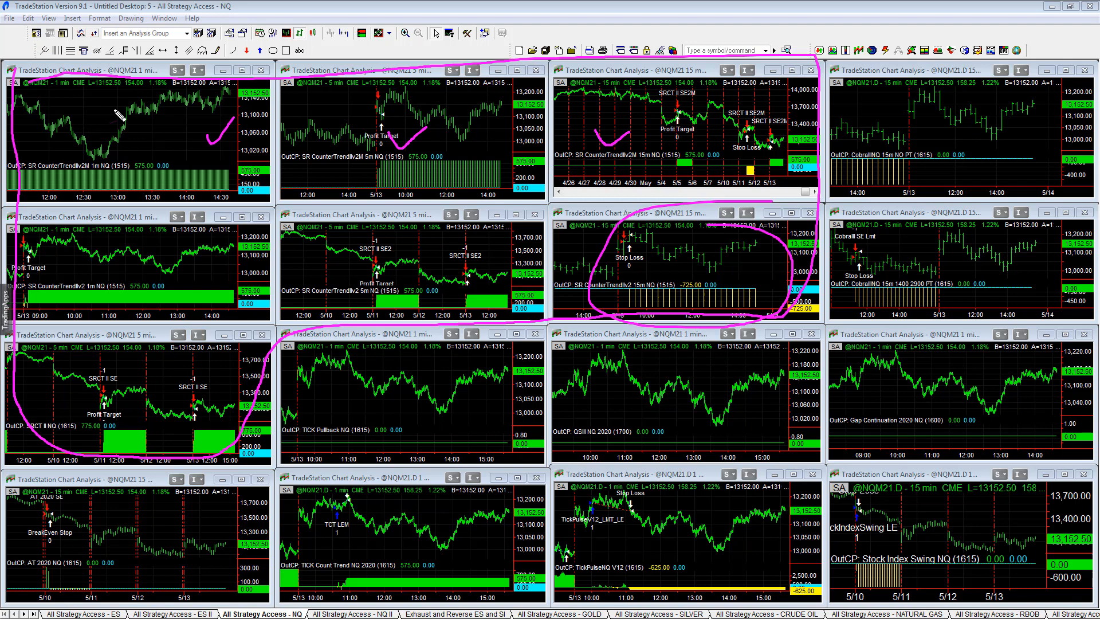
pyautogui.moveTo(568, 77)
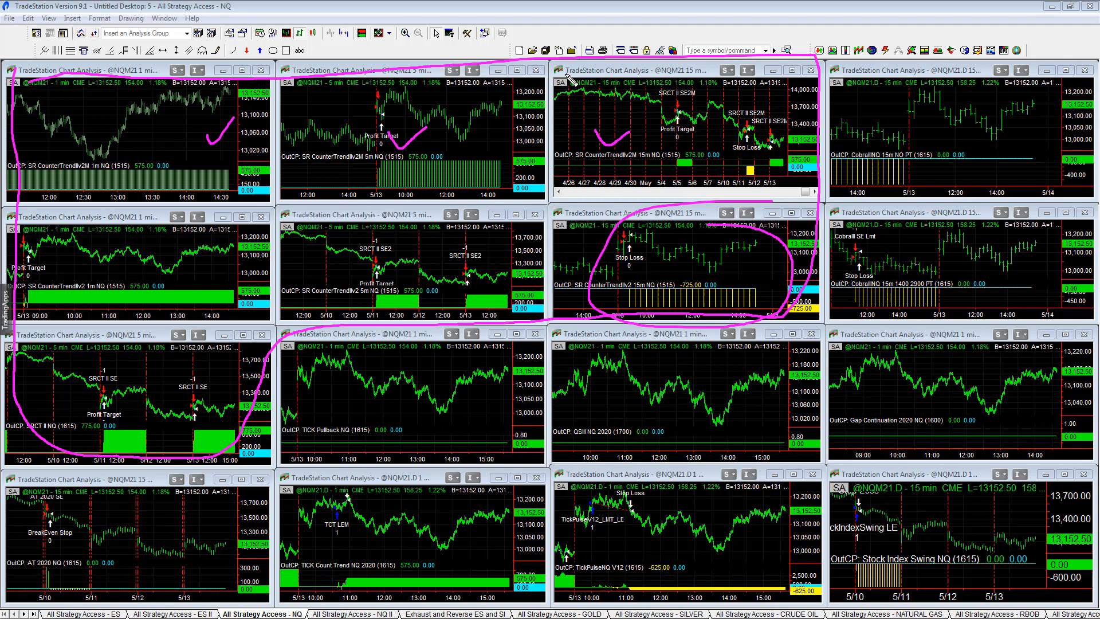
pyautogui.moveTo(495, 204)
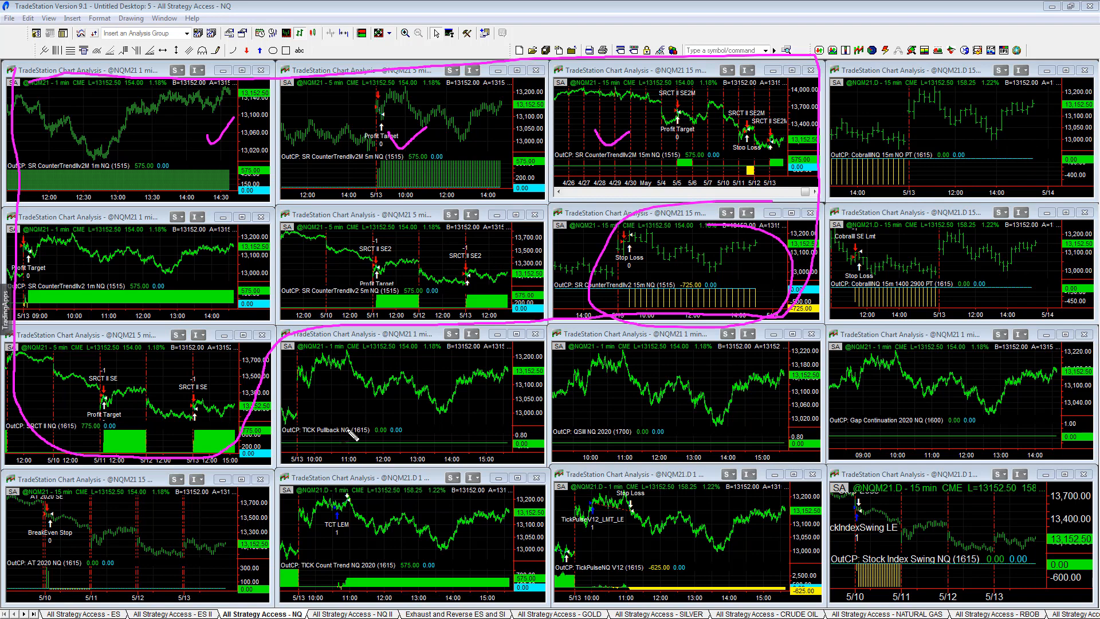
pyautogui.moveTo(1018, 248)
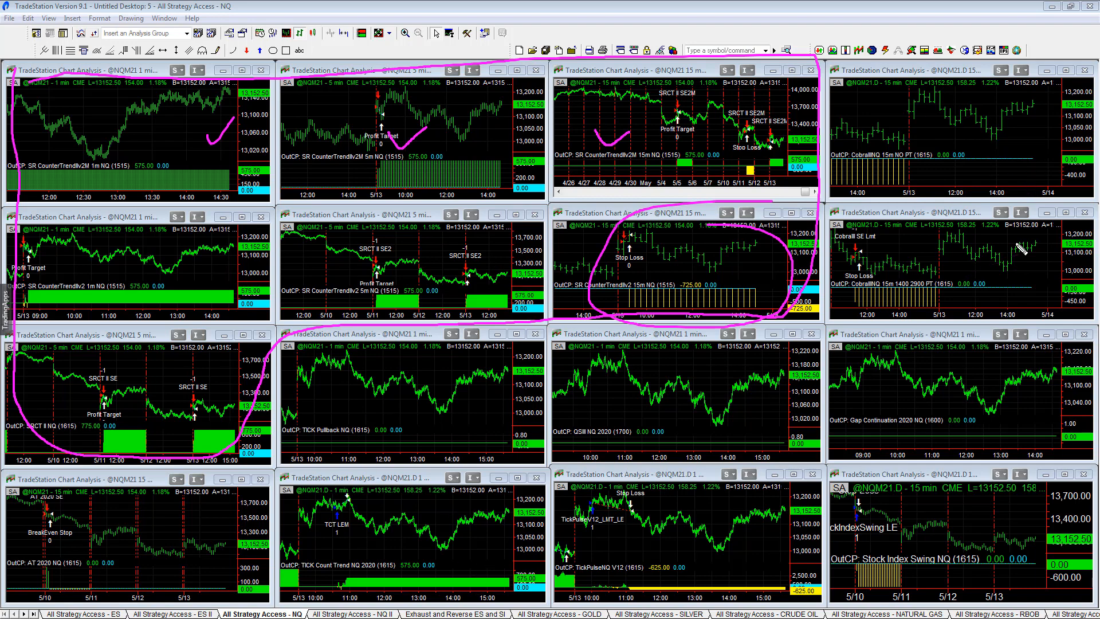
pyautogui.moveTo(340, 519)
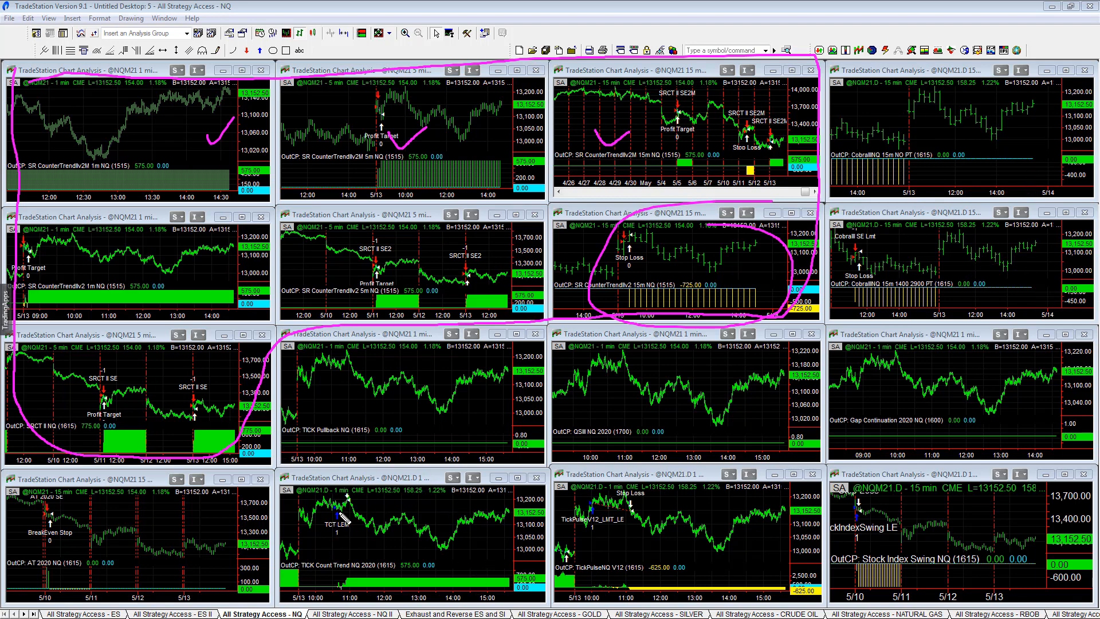
pyautogui.moveTo(751, 558)
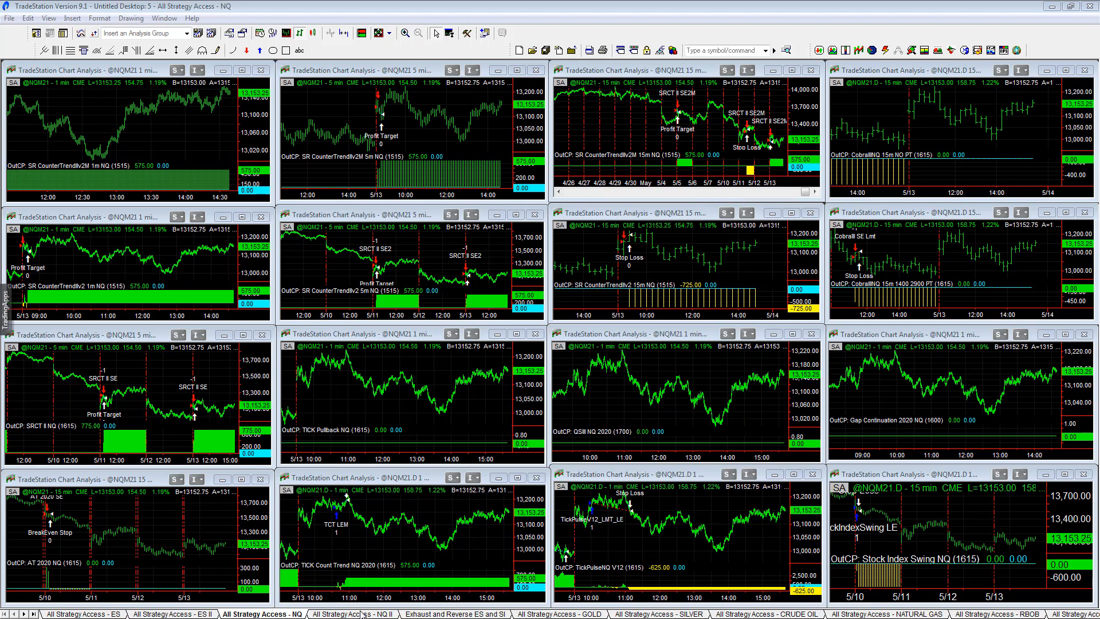
# Switch to the NQ II workspace, then to the Exhaust and Reverse ES and SI workspace.
pyautogui.click(342, 614)
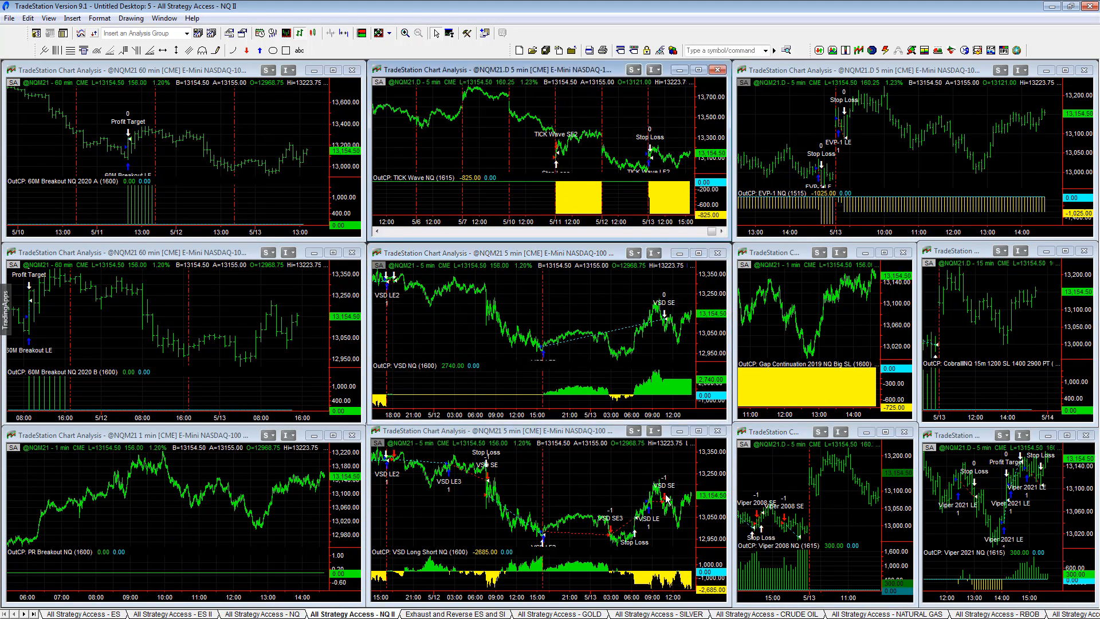
pyautogui.moveTo(611, 495)
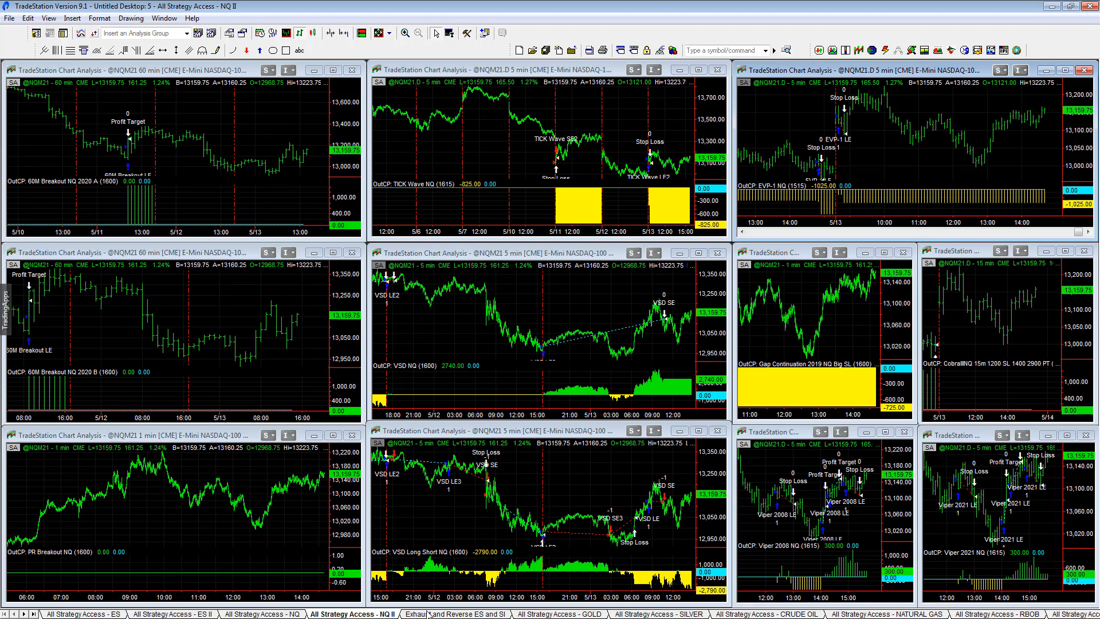
pyautogui.click(455, 614)
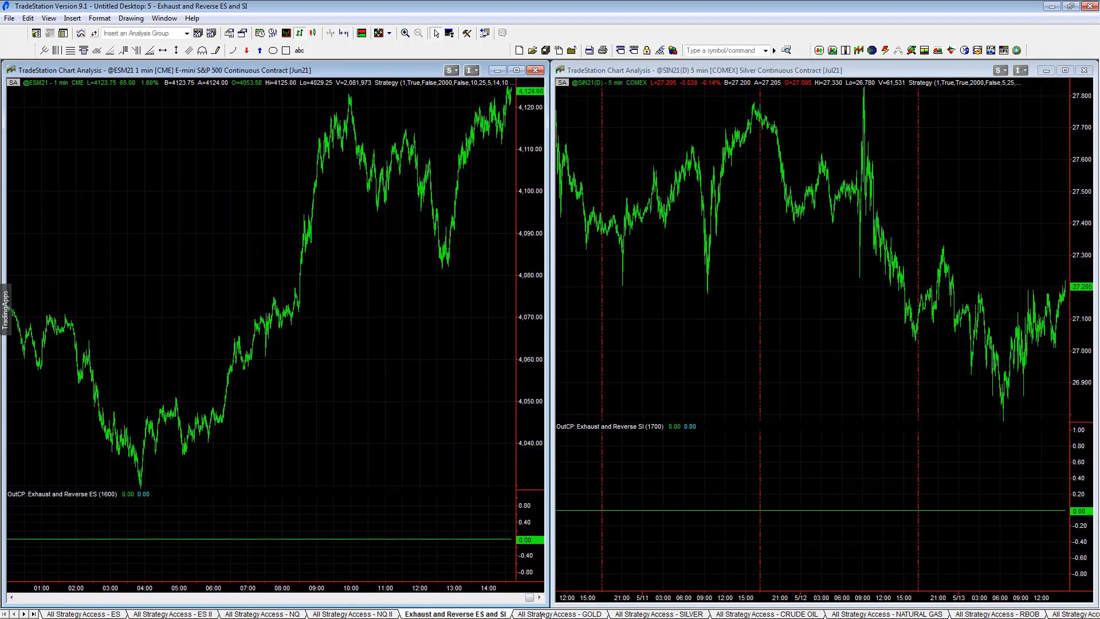
# Switch to the GOLD workspace, then to the SILVER workspace of strategy charts.
pyautogui.click(560, 615)
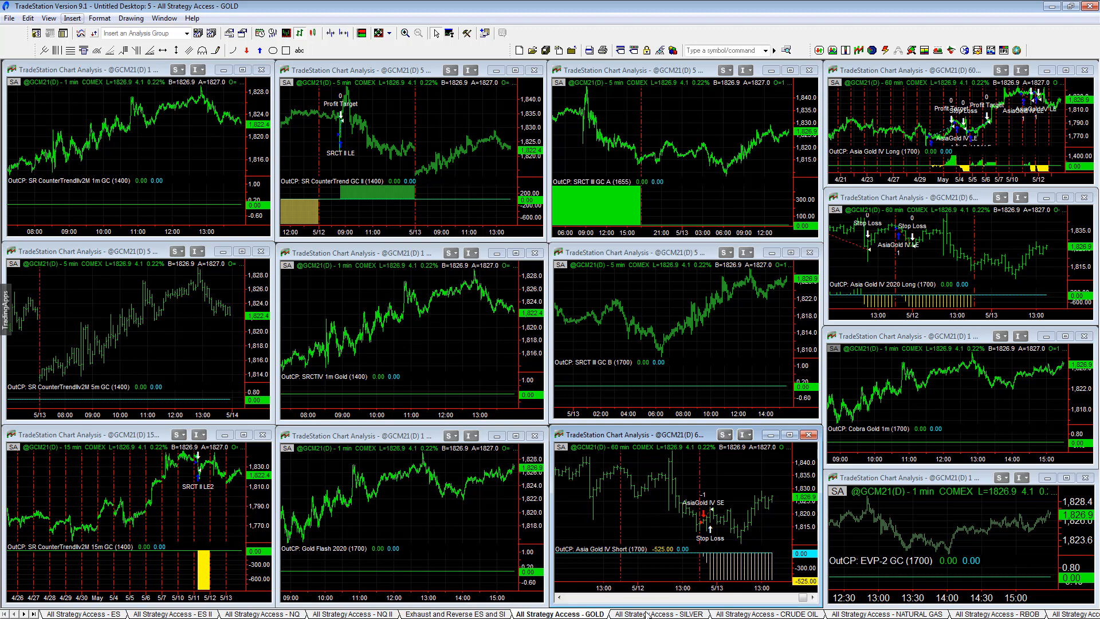
pyautogui.click(659, 614)
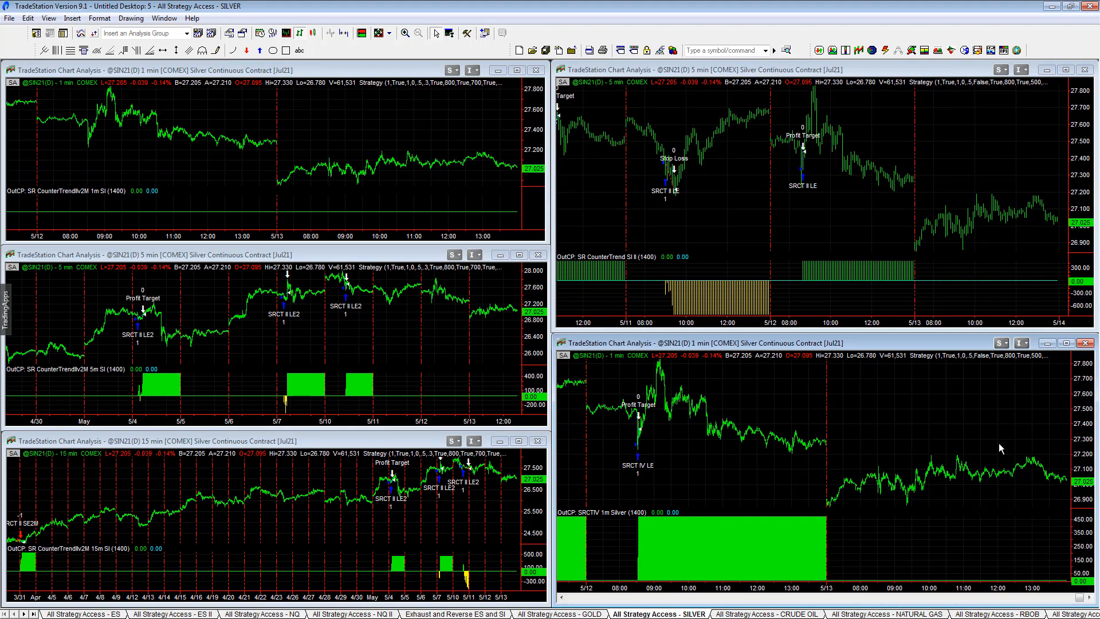
pyautogui.moveTo(871, 196)
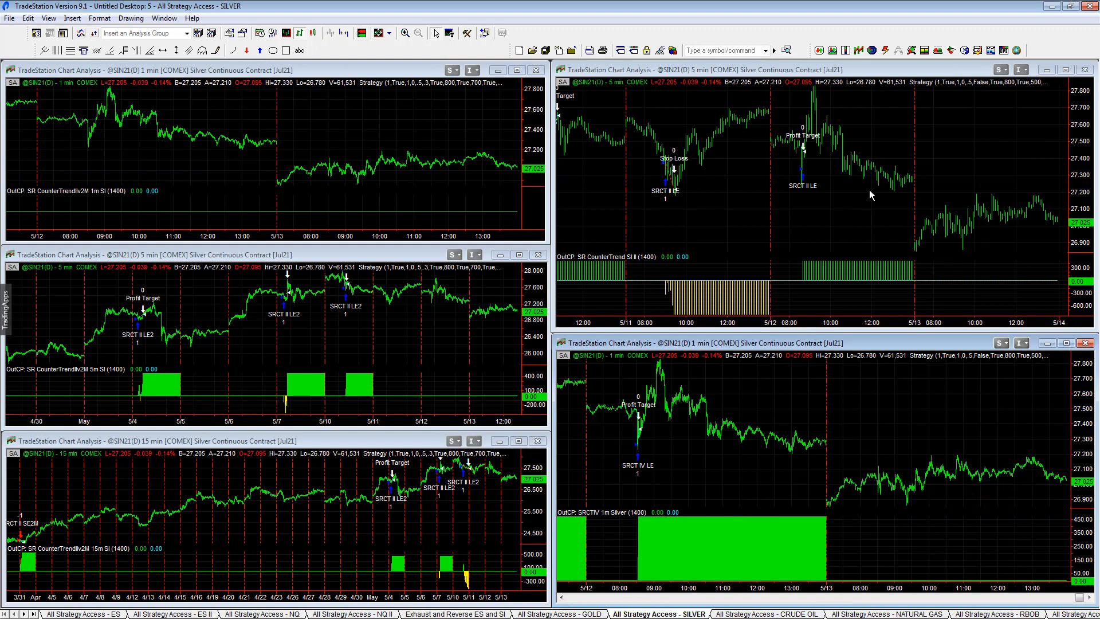
pyautogui.moveTo(268, 365)
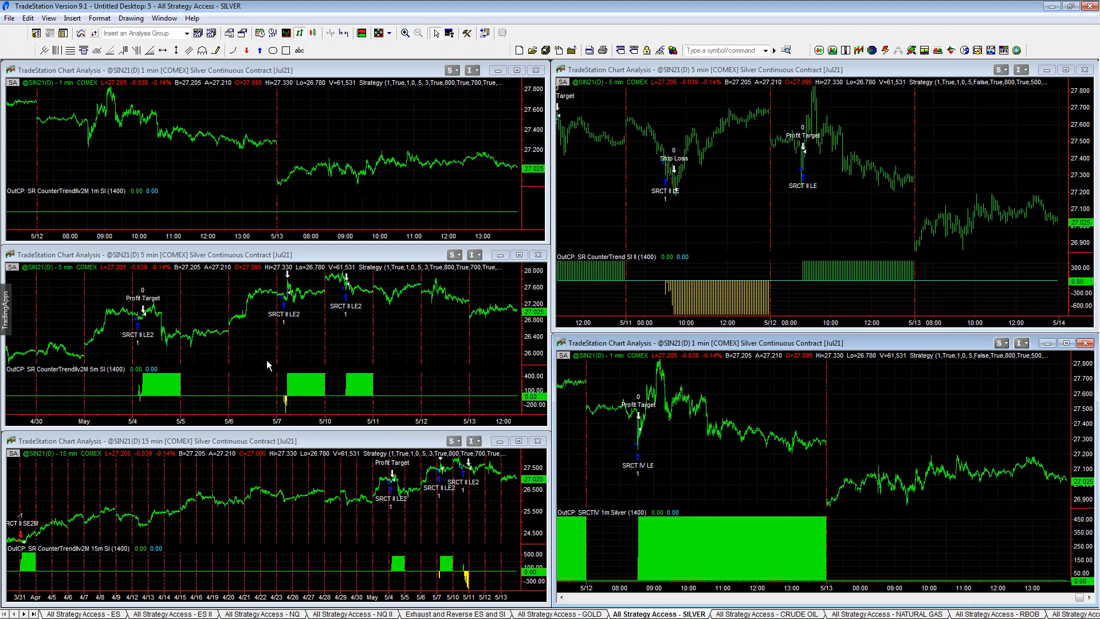
pyautogui.moveTo(749, 553)
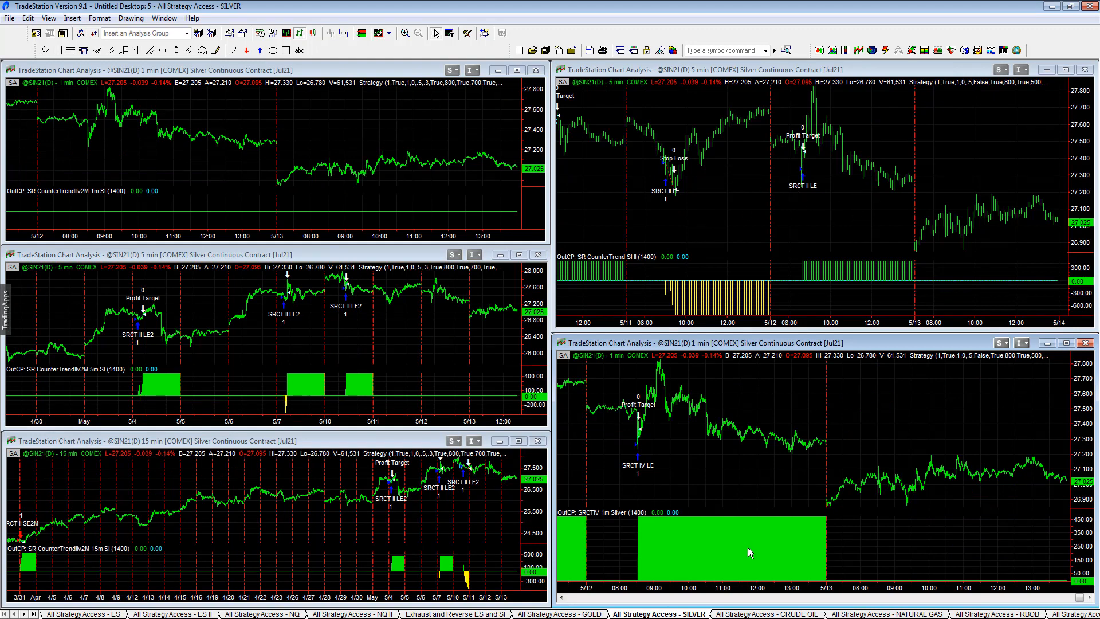
pyautogui.moveTo(534, 153)
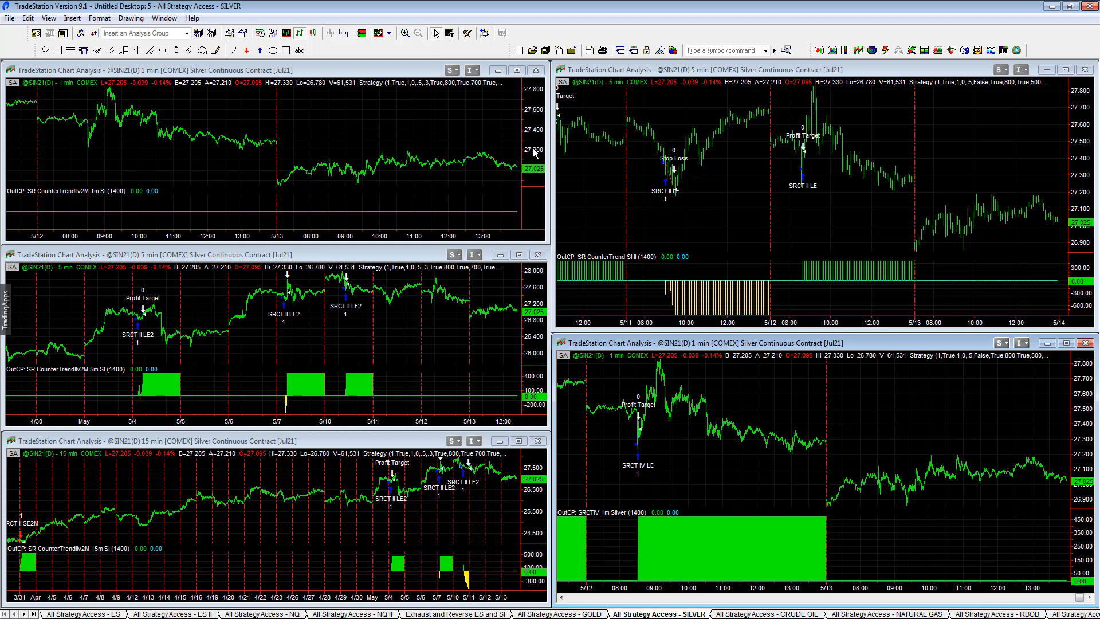
pyautogui.moveTo(600, 168)
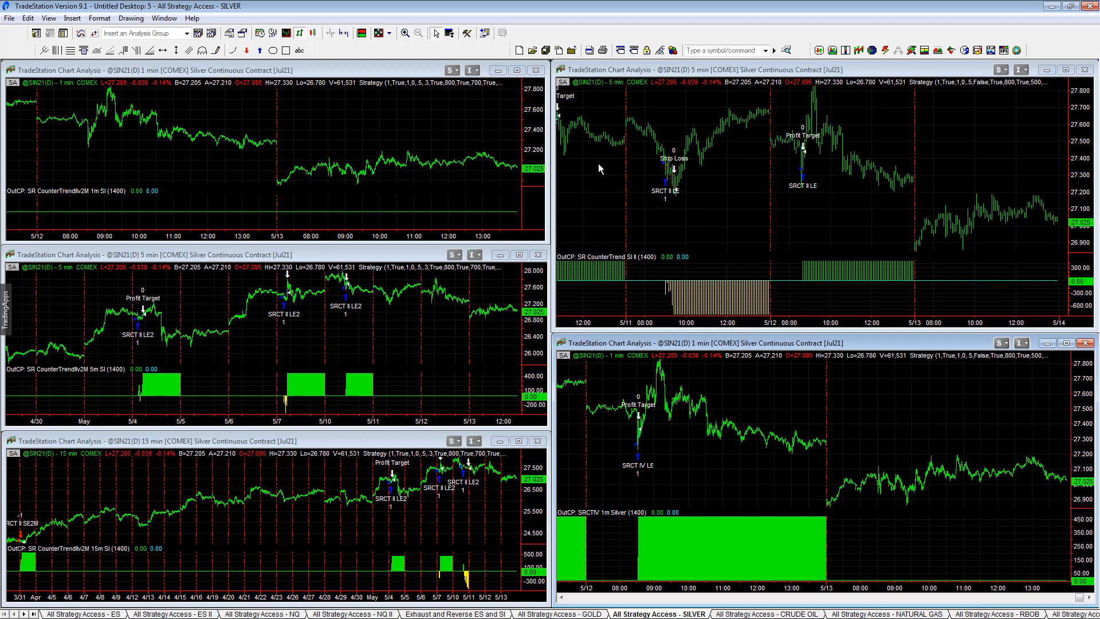
pyautogui.moveTo(882, 134)
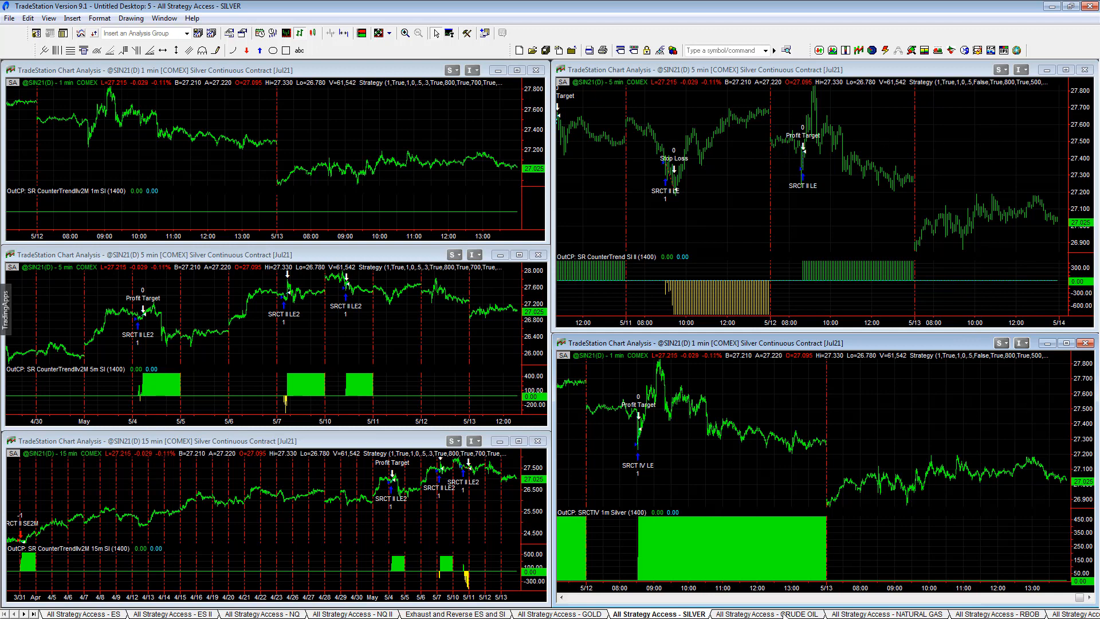
# Switch from the Silver workspace to the All Strategy Access - CRUDE OIL workspace.
pyautogui.click(767, 614)
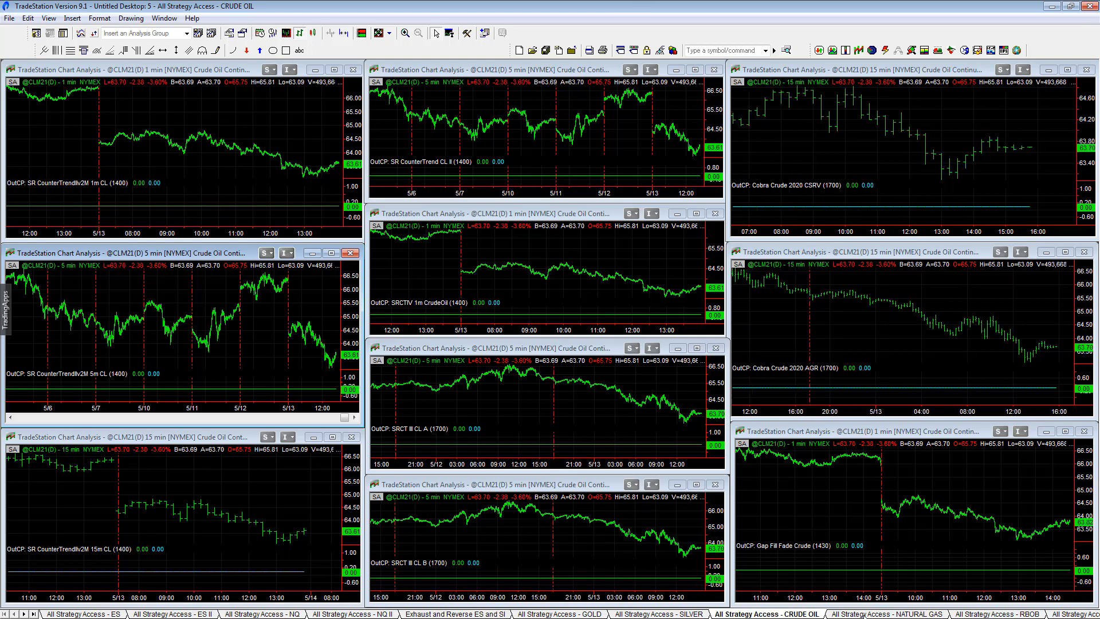
# Visit the RBOB workspace, then return to the CRUDE OIL workspace.
pyautogui.click(891, 614)
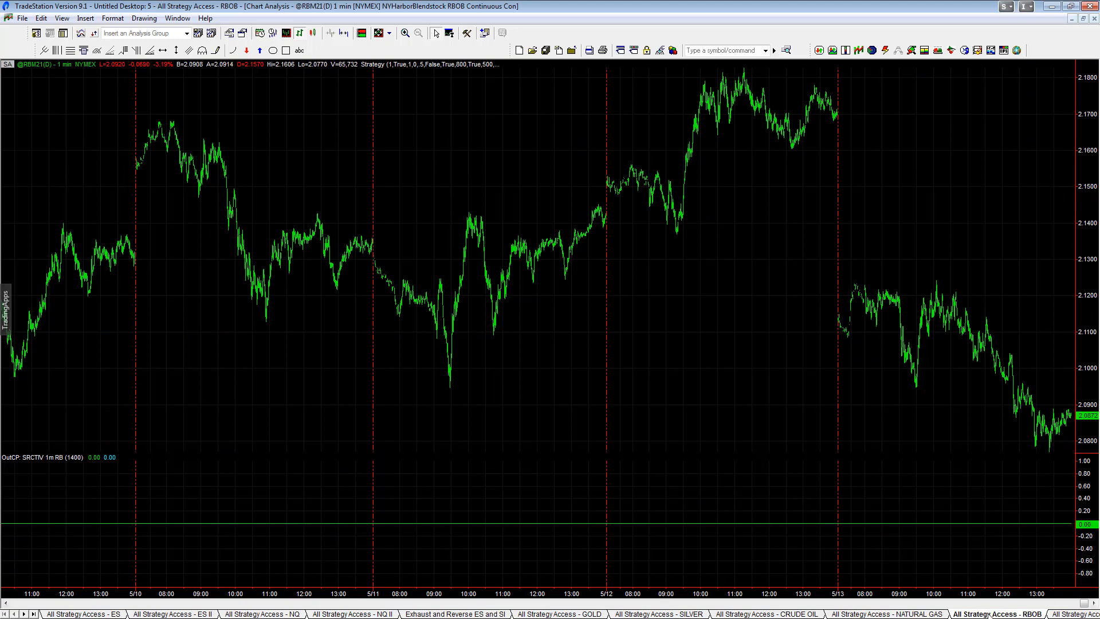
pyautogui.click(767, 613)
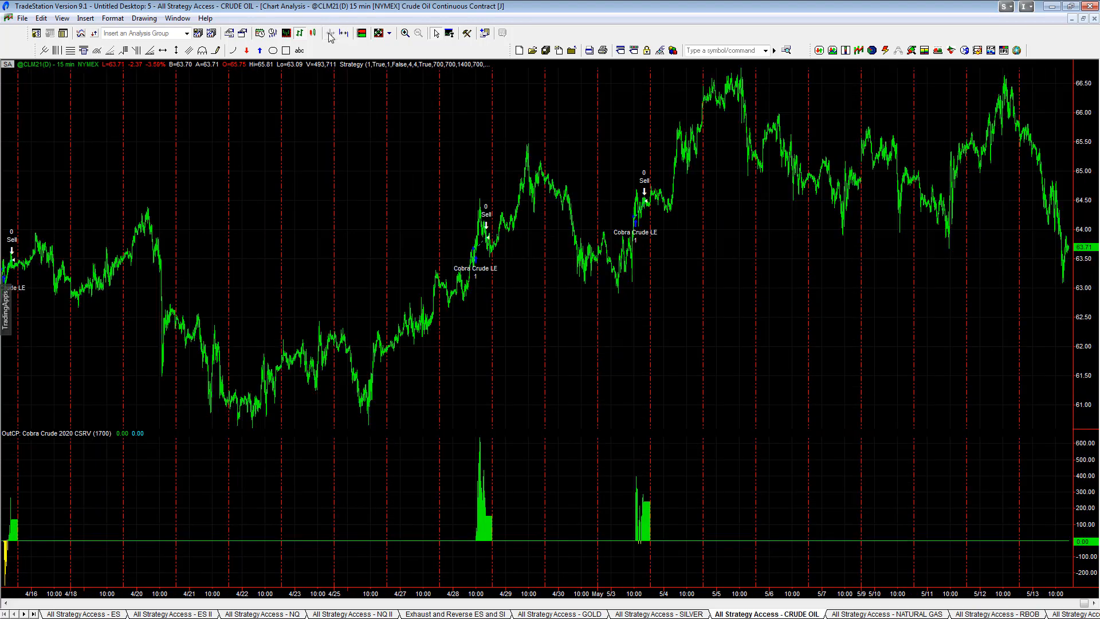
pyautogui.moveTo(740, 131)
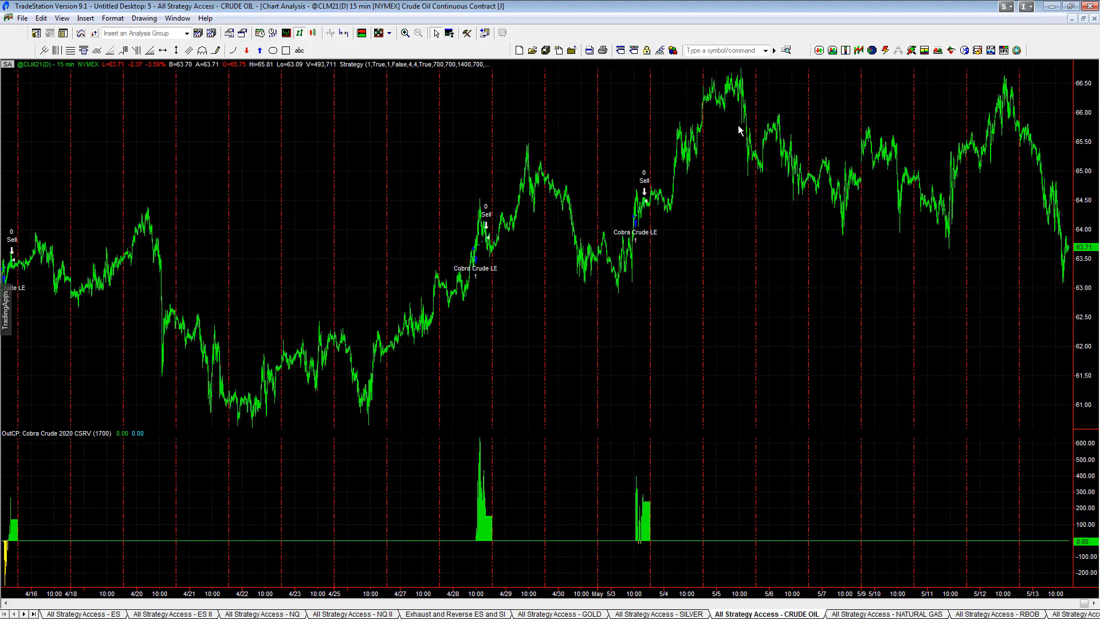
pyautogui.moveTo(747, 79)
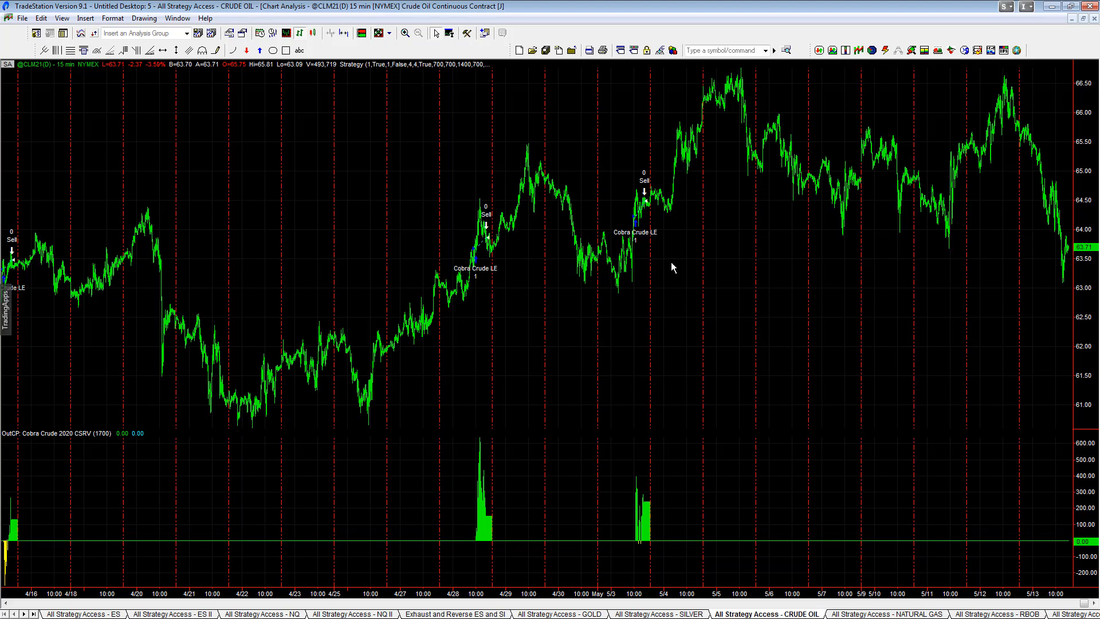
pyautogui.moveTo(761, 101)
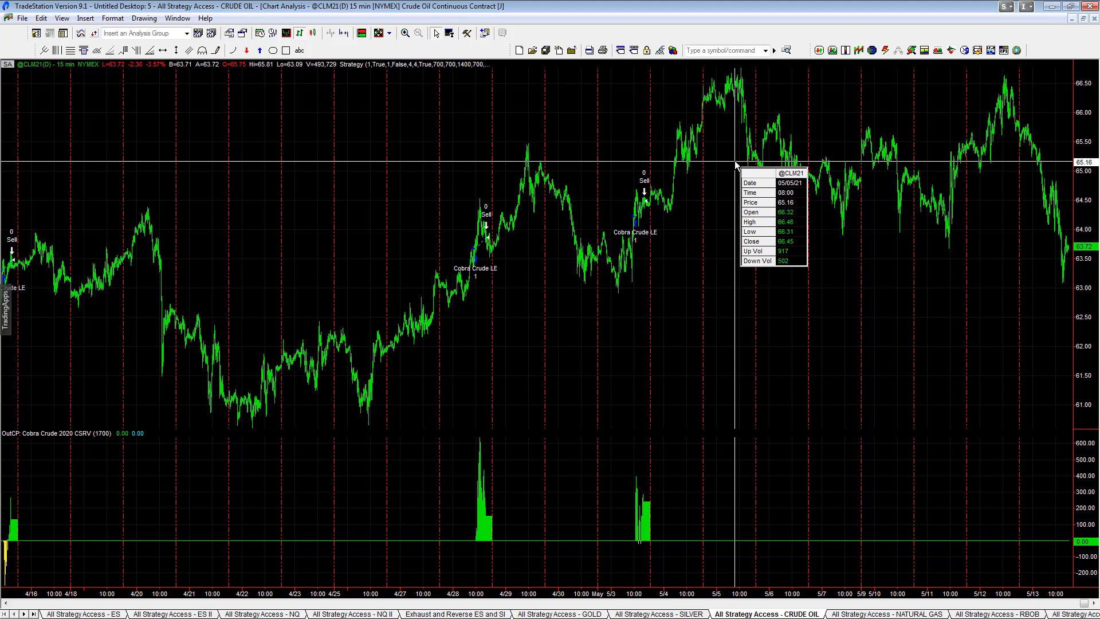
pyautogui.moveTo(865, 174)
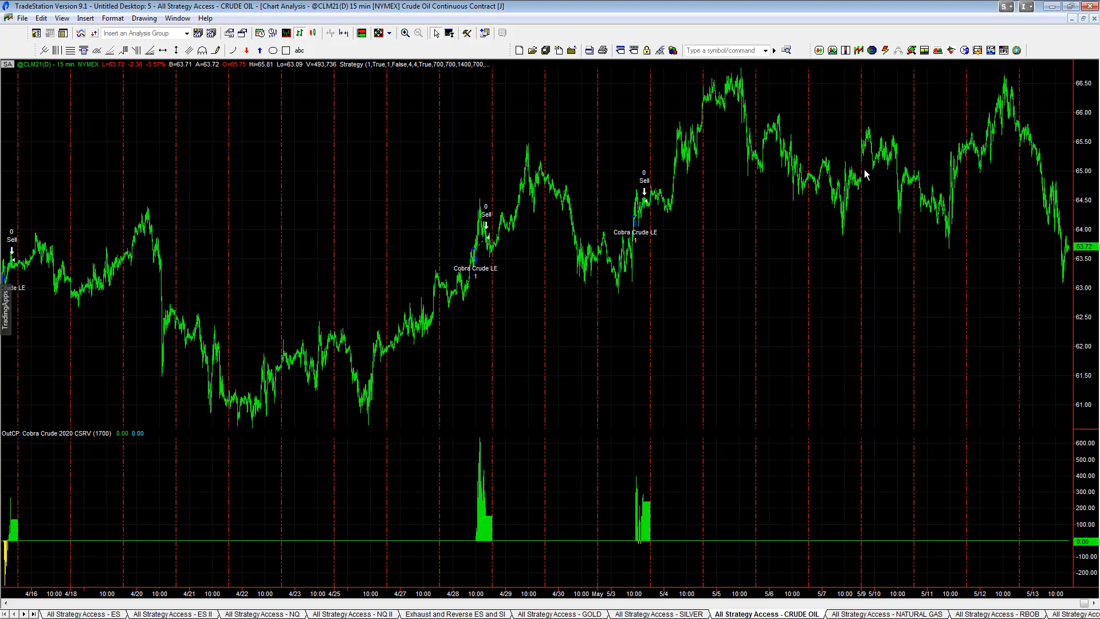
pyautogui.moveTo(675, 79)
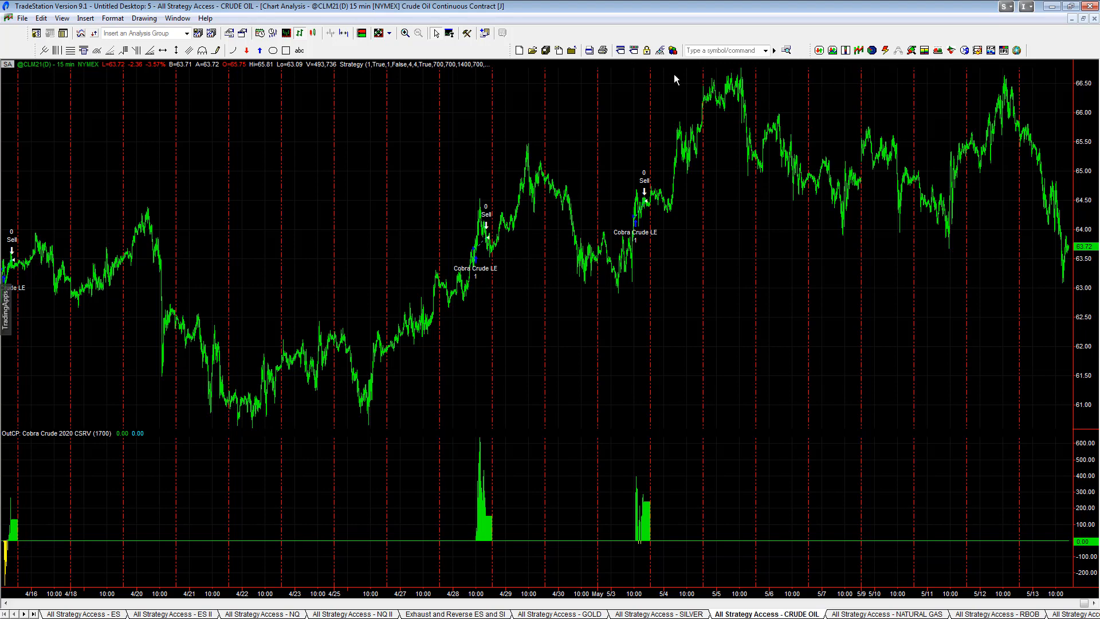
pyautogui.moveTo(1063, 40)
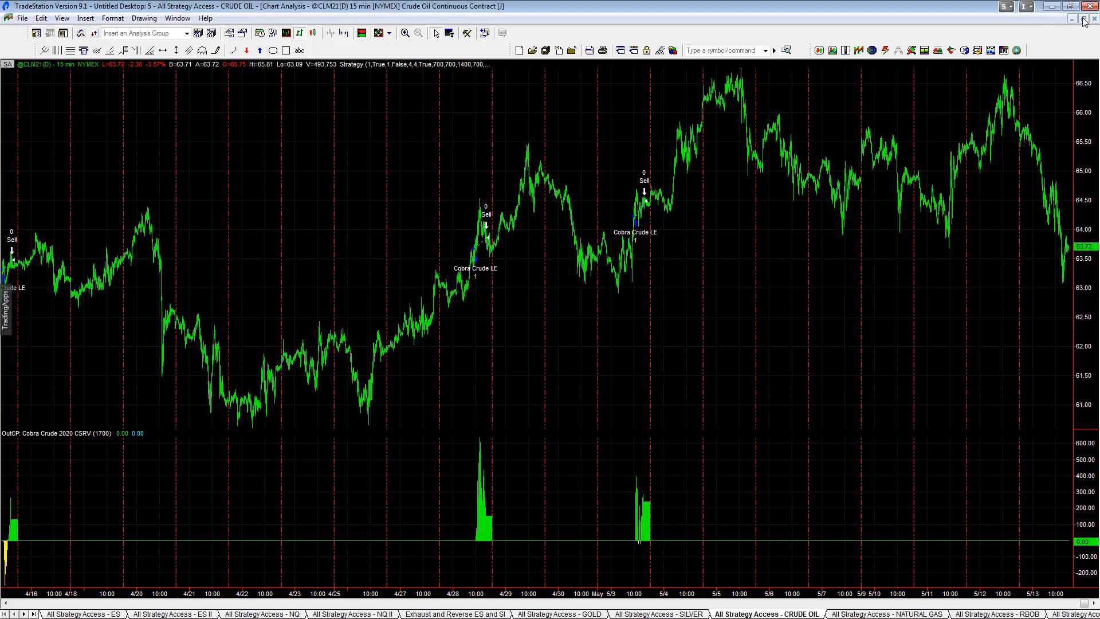
pyautogui.moveTo(887, 102)
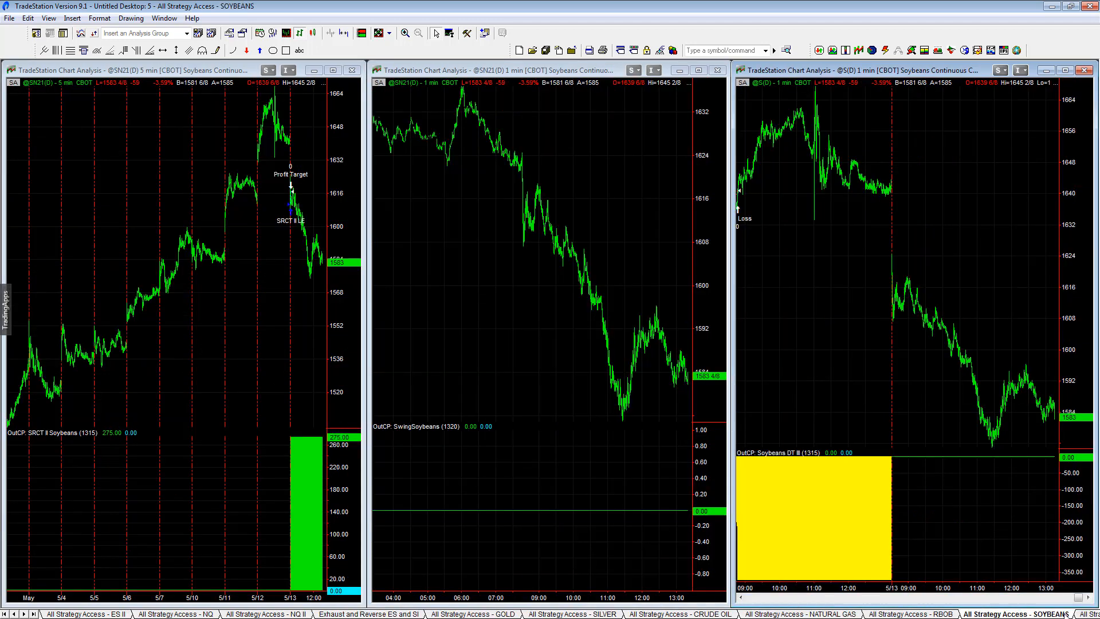
pyautogui.moveTo(468, 277)
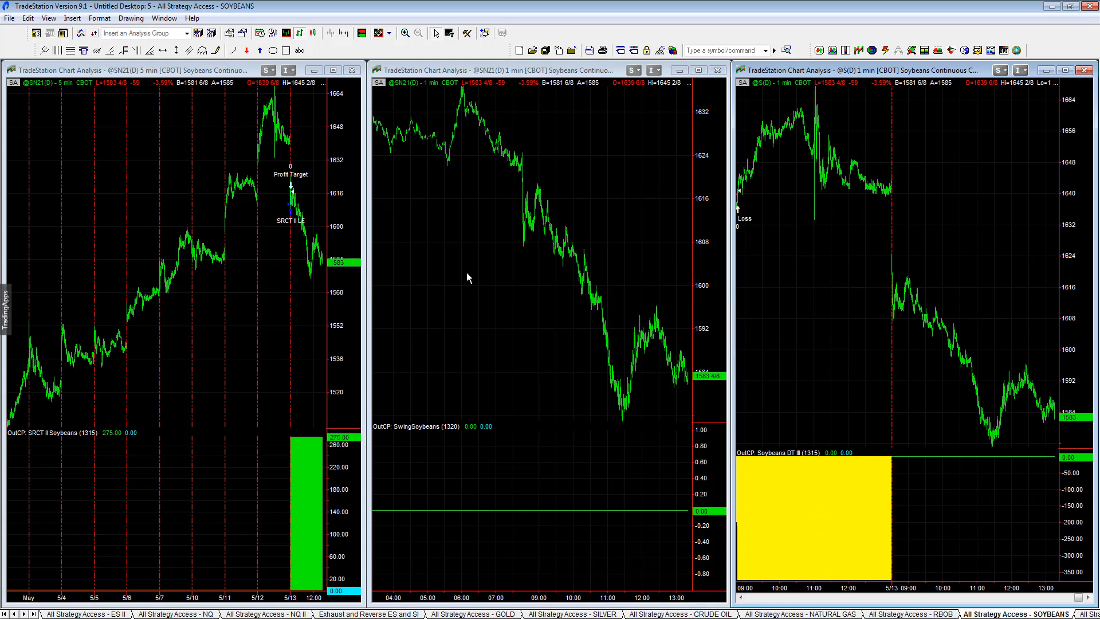
pyautogui.moveTo(435, 122)
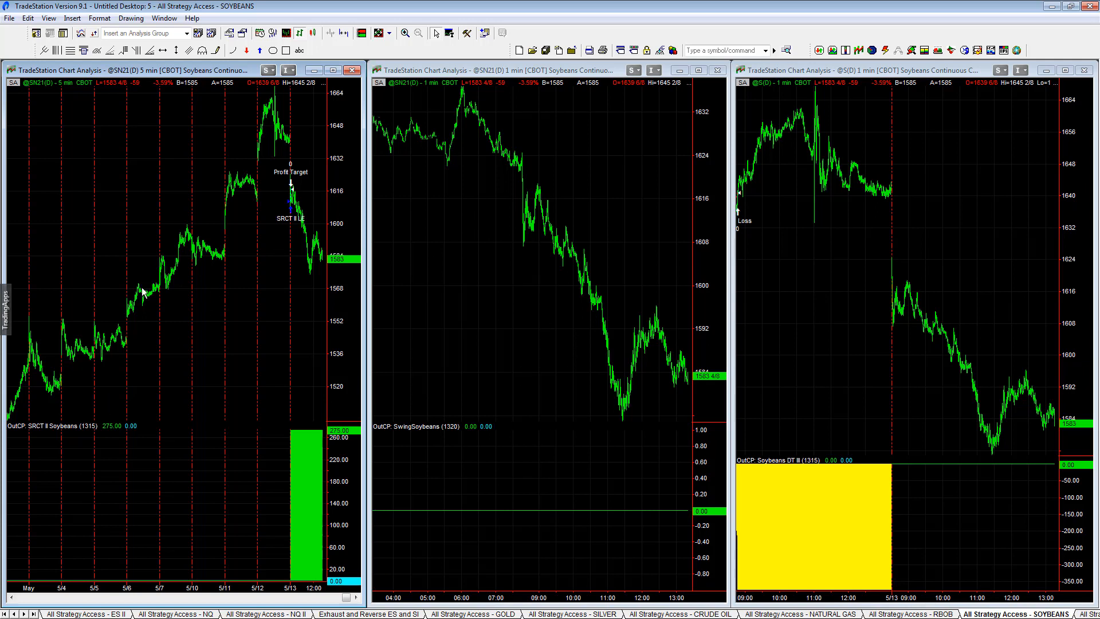
pyautogui.moveTo(73, 408)
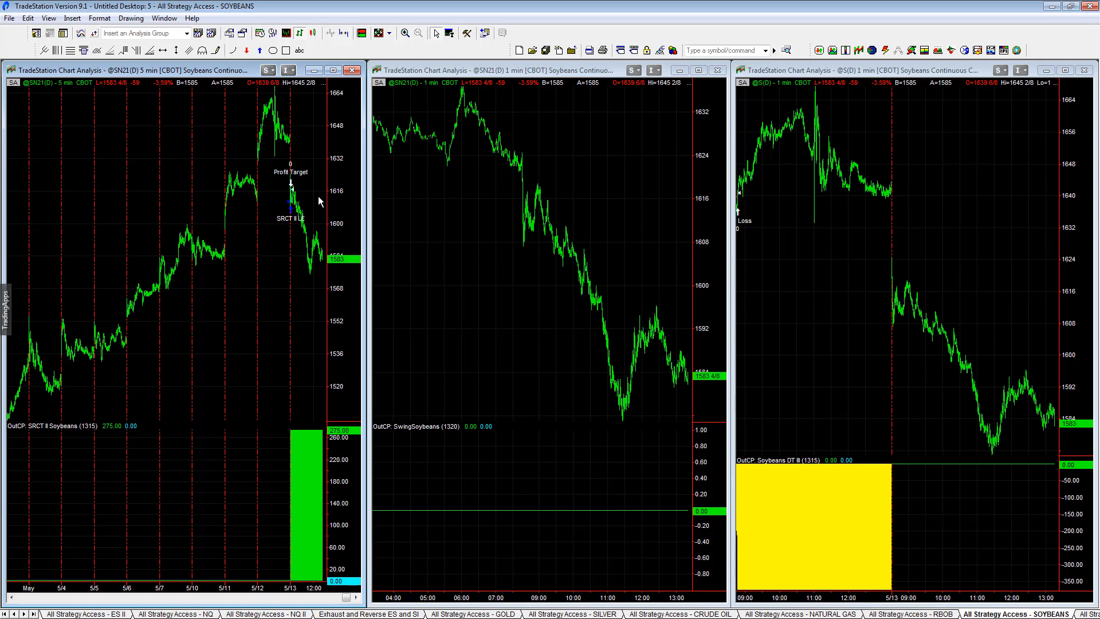
pyautogui.moveTo(379, 299)
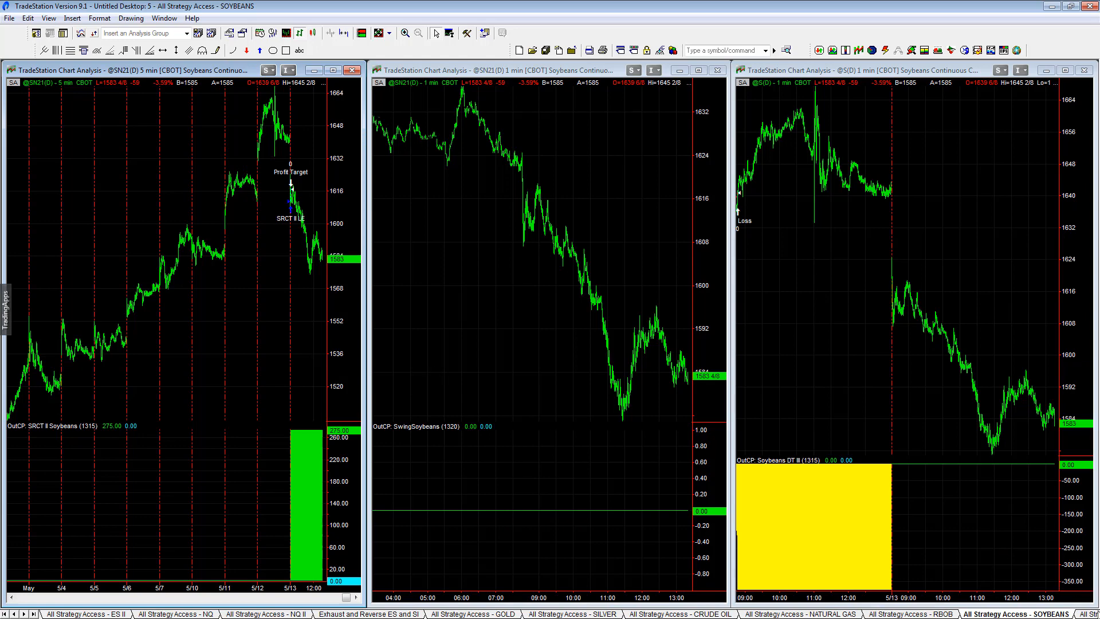
# Switch from the Soybeans workspace to the All Strategy Access - EURO workspace.
pyautogui.click(1022, 613)
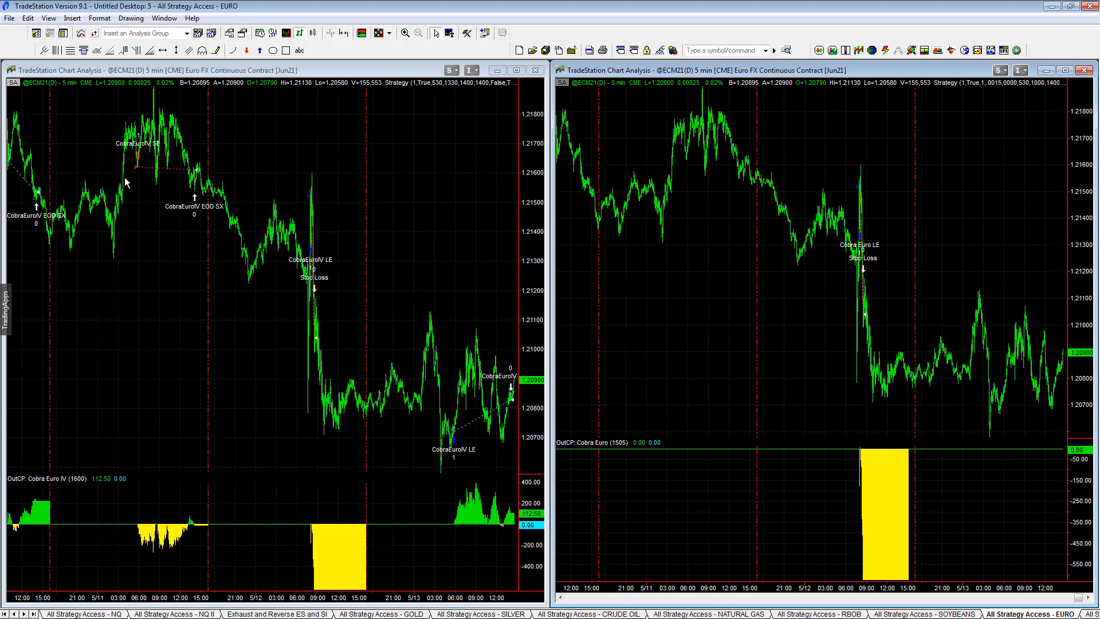
pyautogui.moveTo(248, 320)
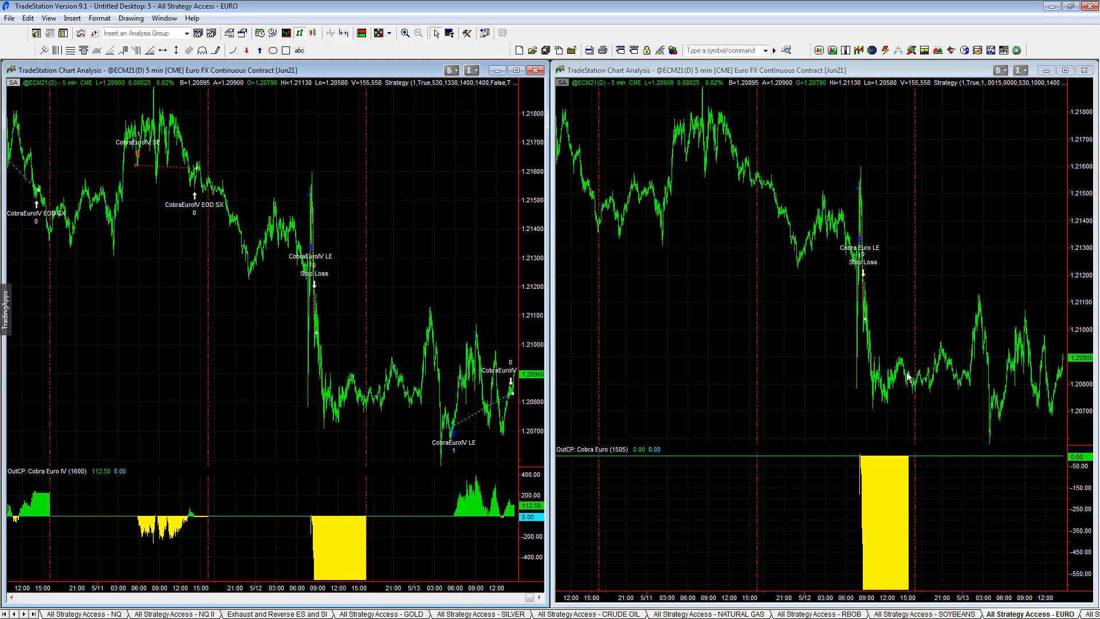
# Switch to the 'All Strategy Access - Optional' workspace showing ES, NQ and bond charts.
pyautogui.click(1061, 615)
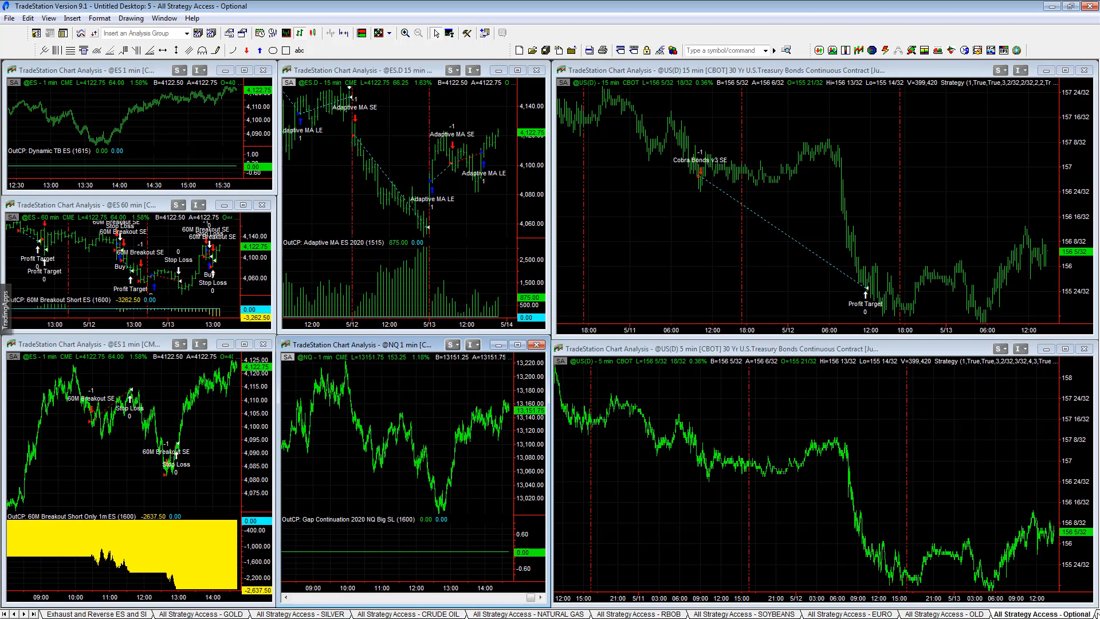
# Switch to the Copper Breakout workspace with the 60-minute copper futures chart.
pyautogui.click(1014, 614)
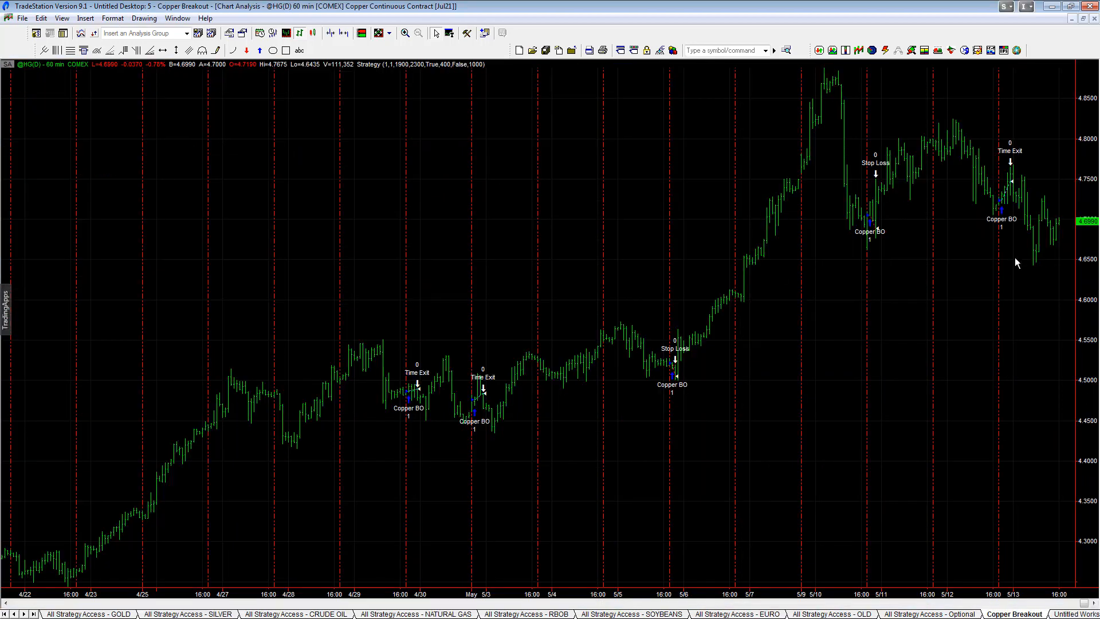
pyautogui.moveTo(1051, 131)
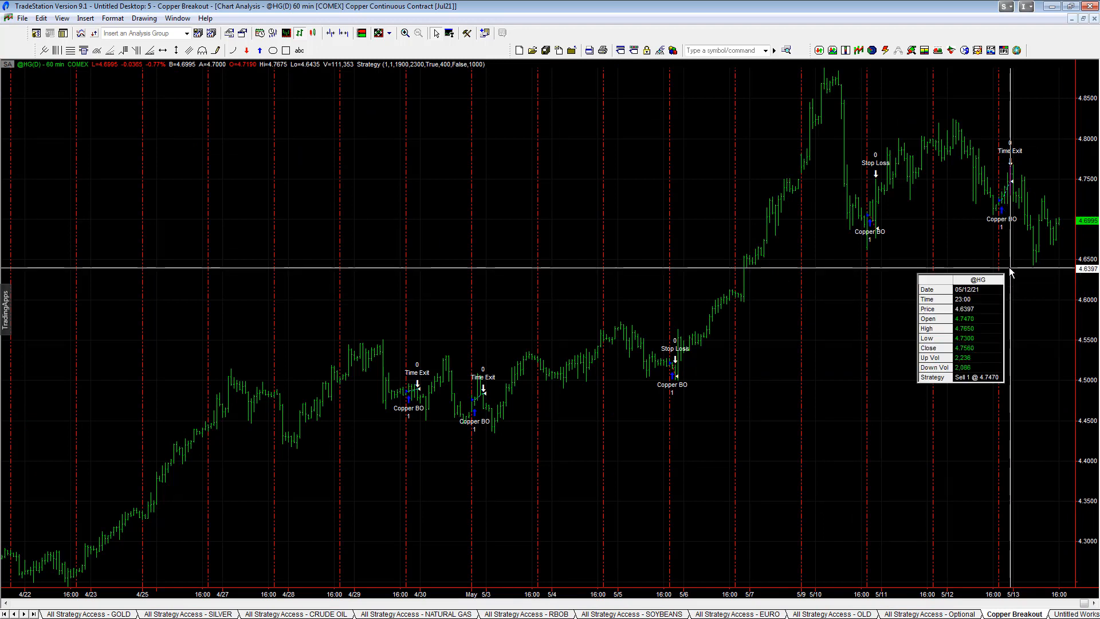
pyautogui.moveTo(576, 591)
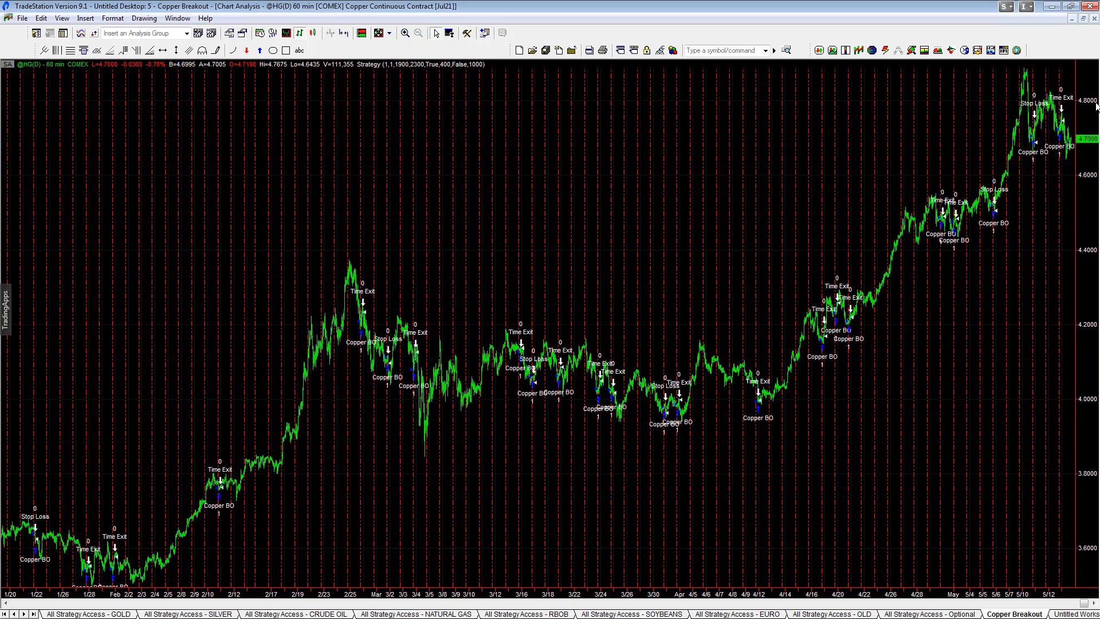
pyautogui.moveTo(317, 475)
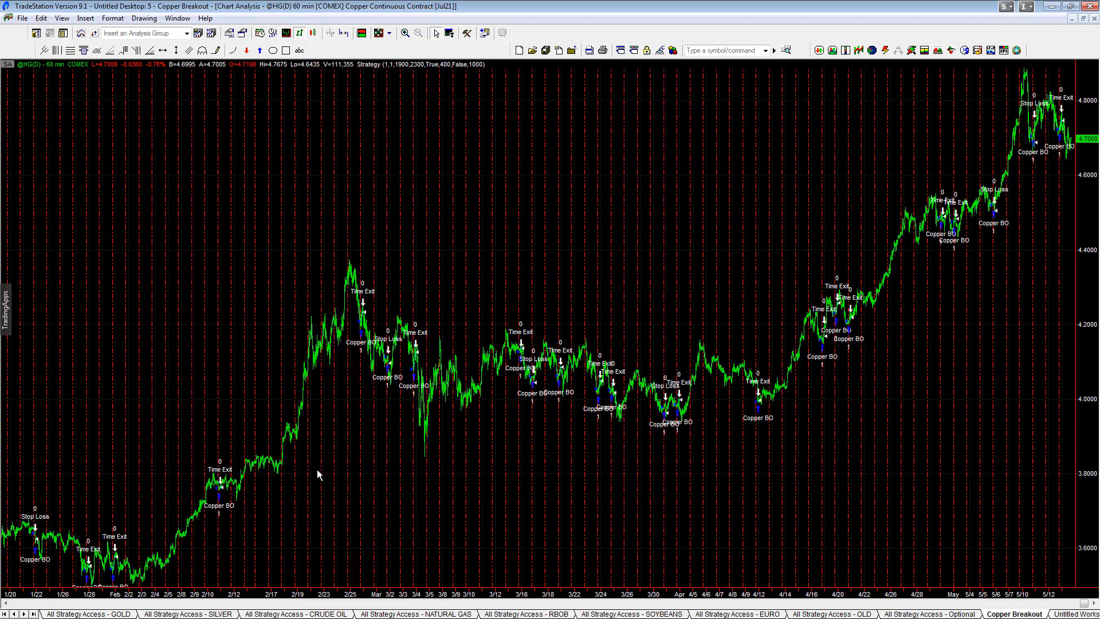
pyautogui.moveTo(450, 238)
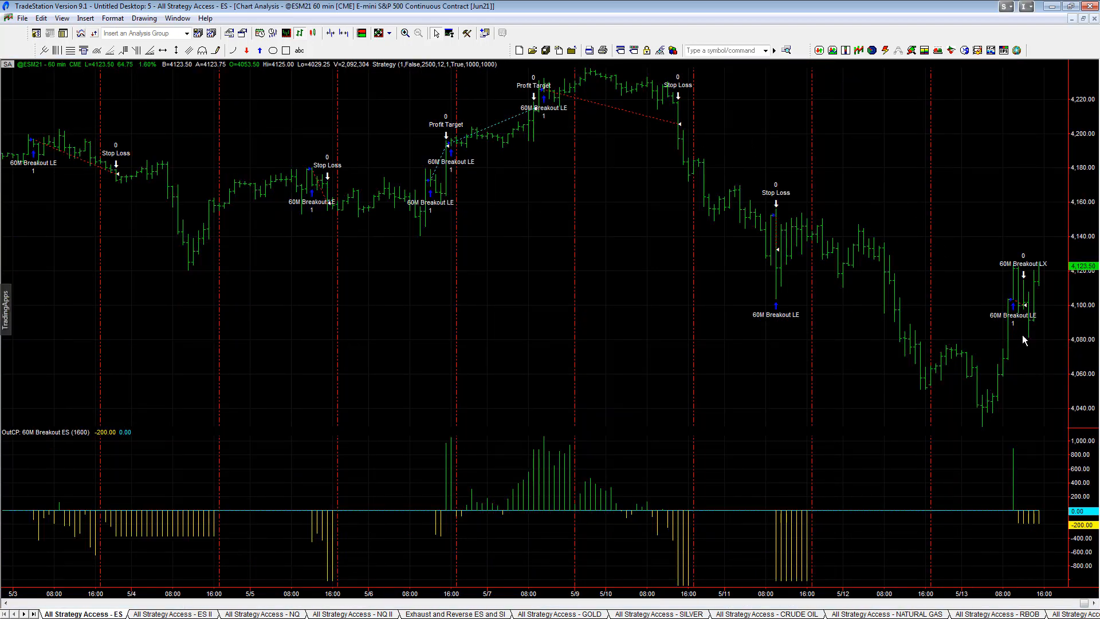
pyautogui.moveTo(1042, 225)
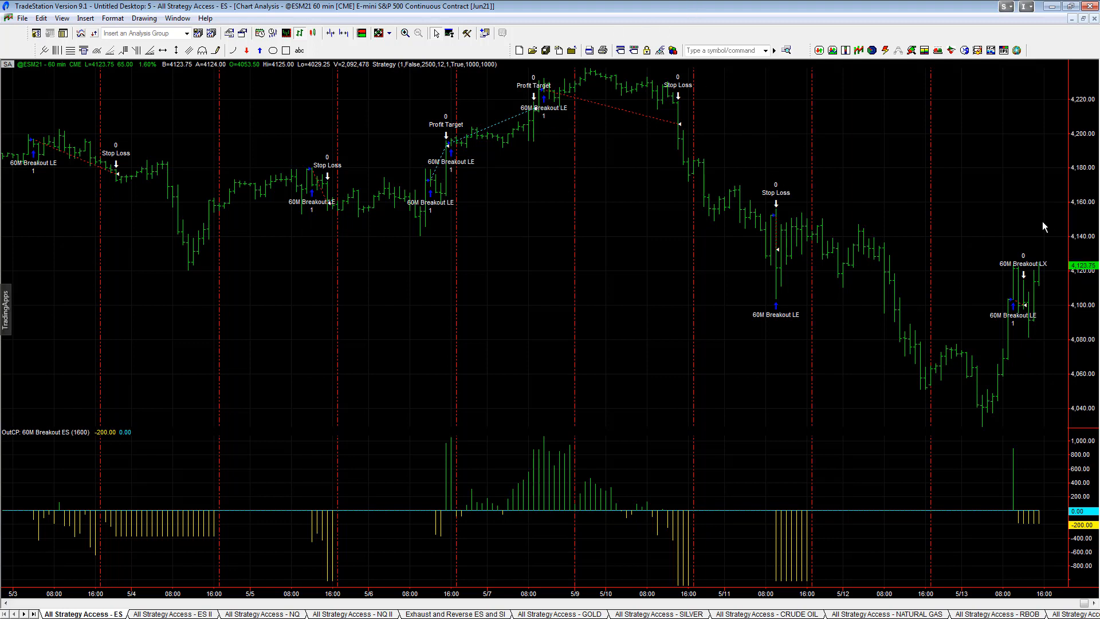
pyautogui.moveTo(767, 5)
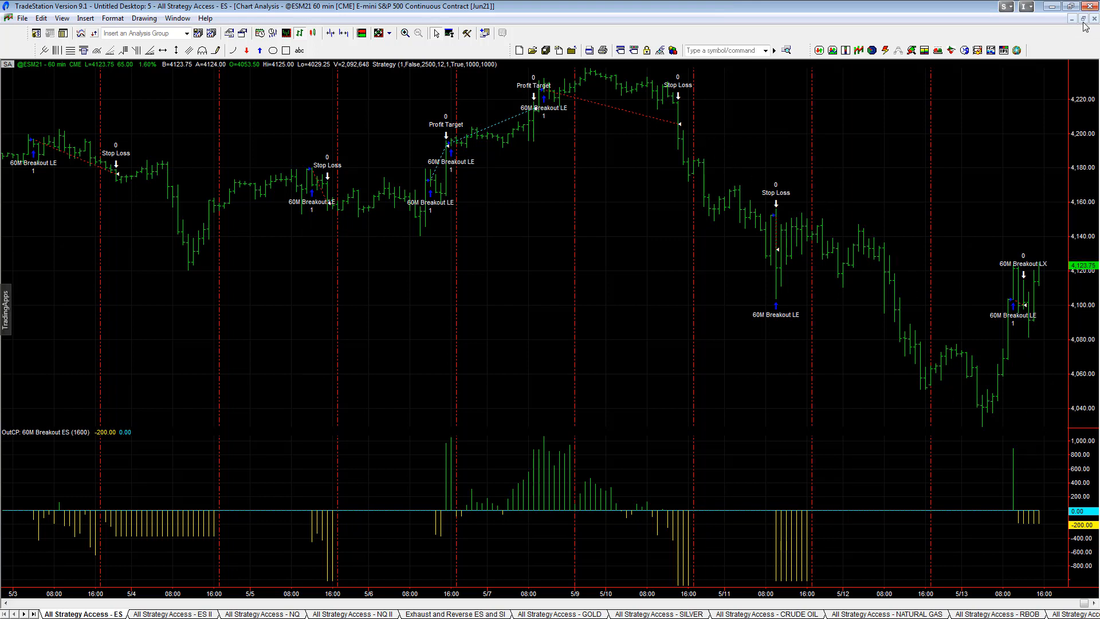
# Restore the maximized 60M Breakout ES chart into the ES strategy chart grid.
pyautogui.click(1072, 19)
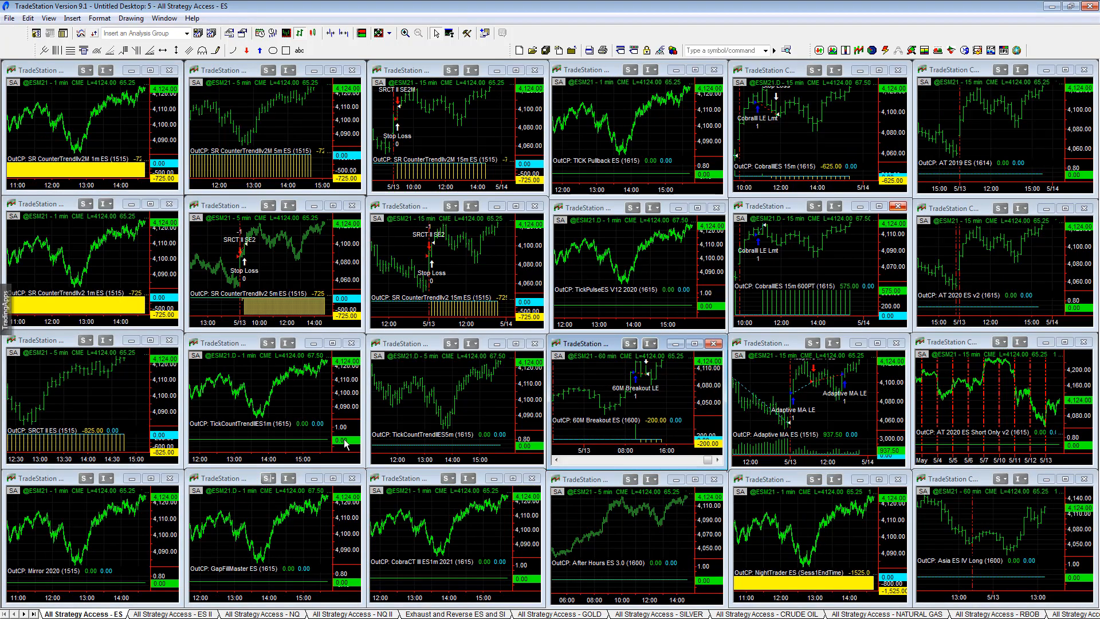